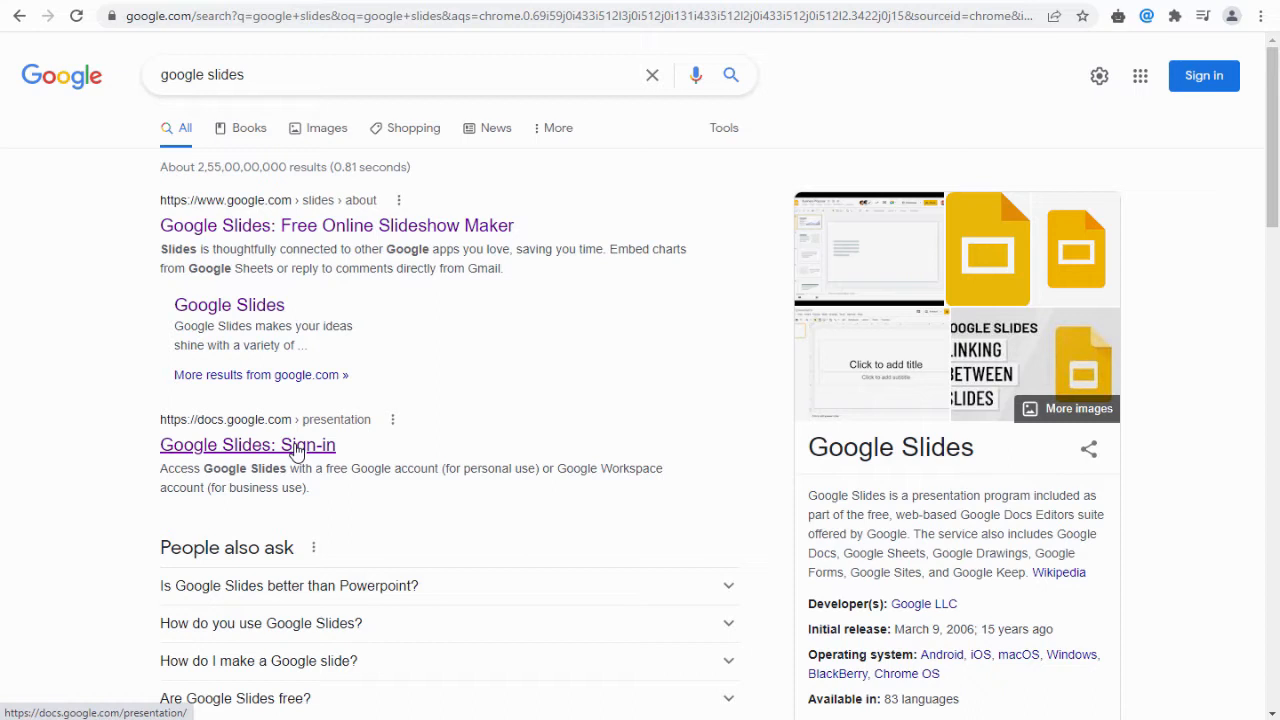
Sign in to Google Slides from the search result by submitting the account password
{"action": "left_click", "coordinate": [248, 444]}
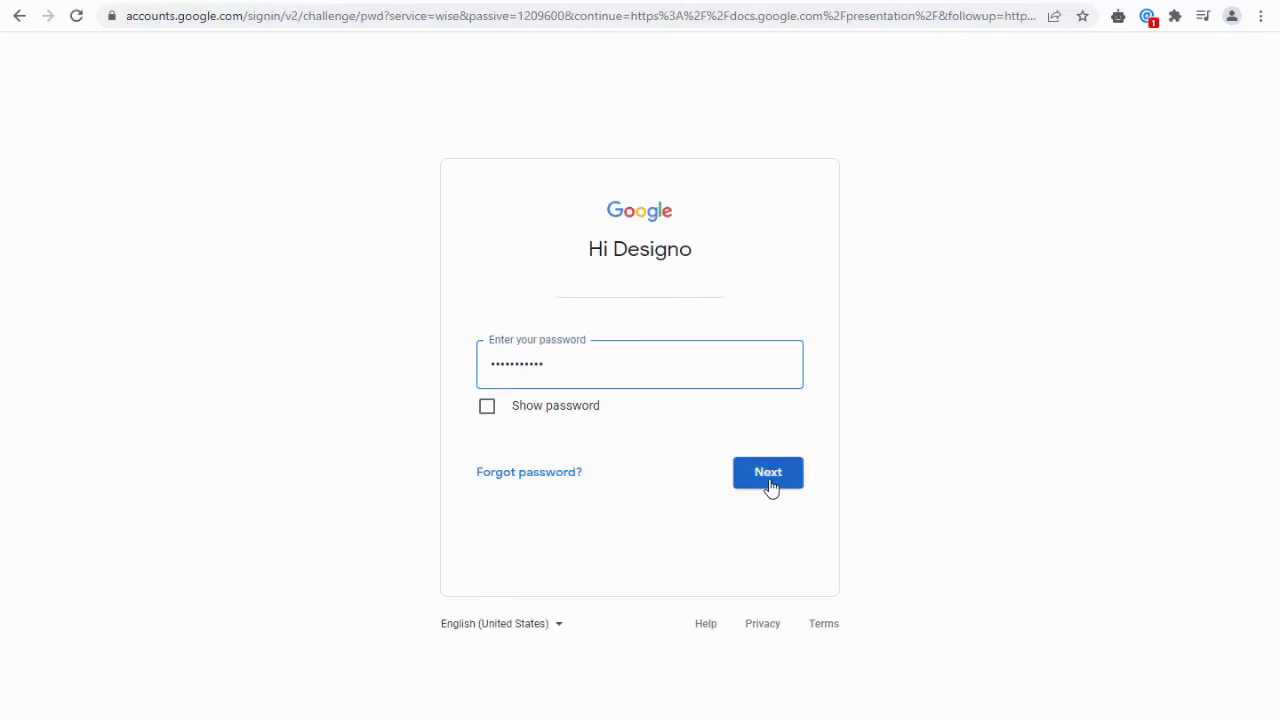
{"action": "left_click", "coordinate": [768, 472]}
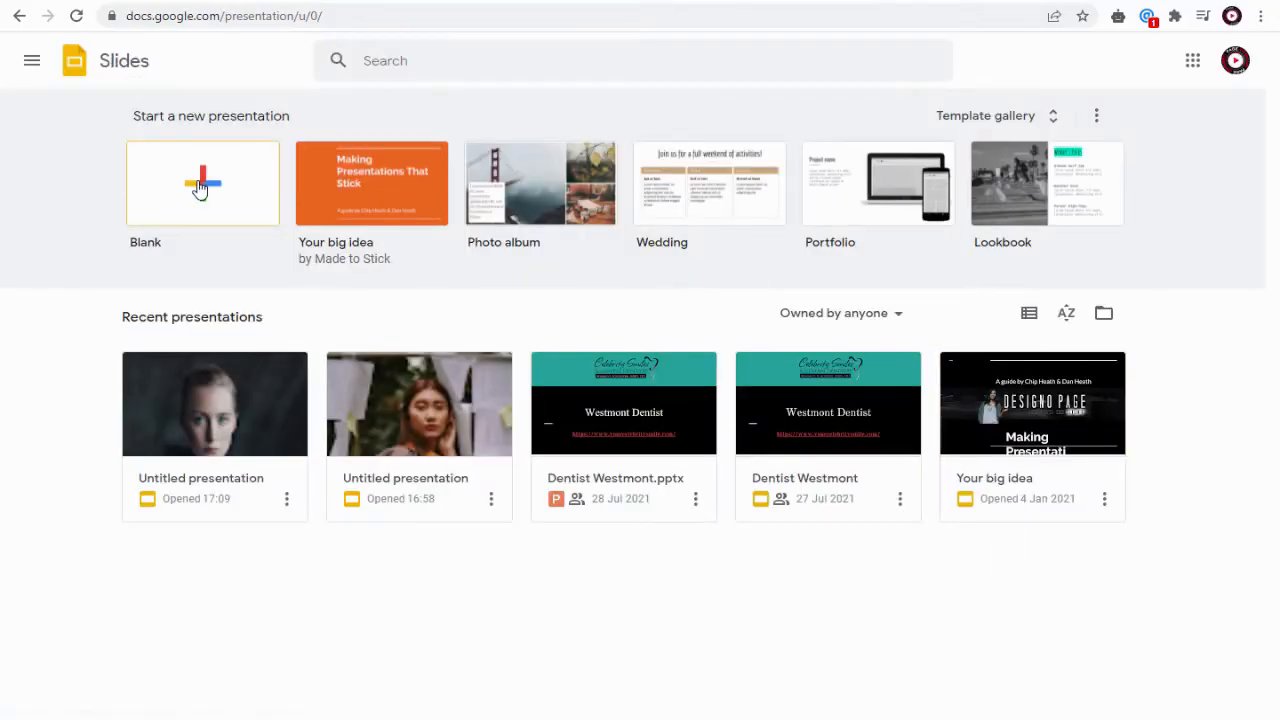
Start a new blank presentation from the Slides home page
{"action": "left_click", "coordinate": [202, 184]}
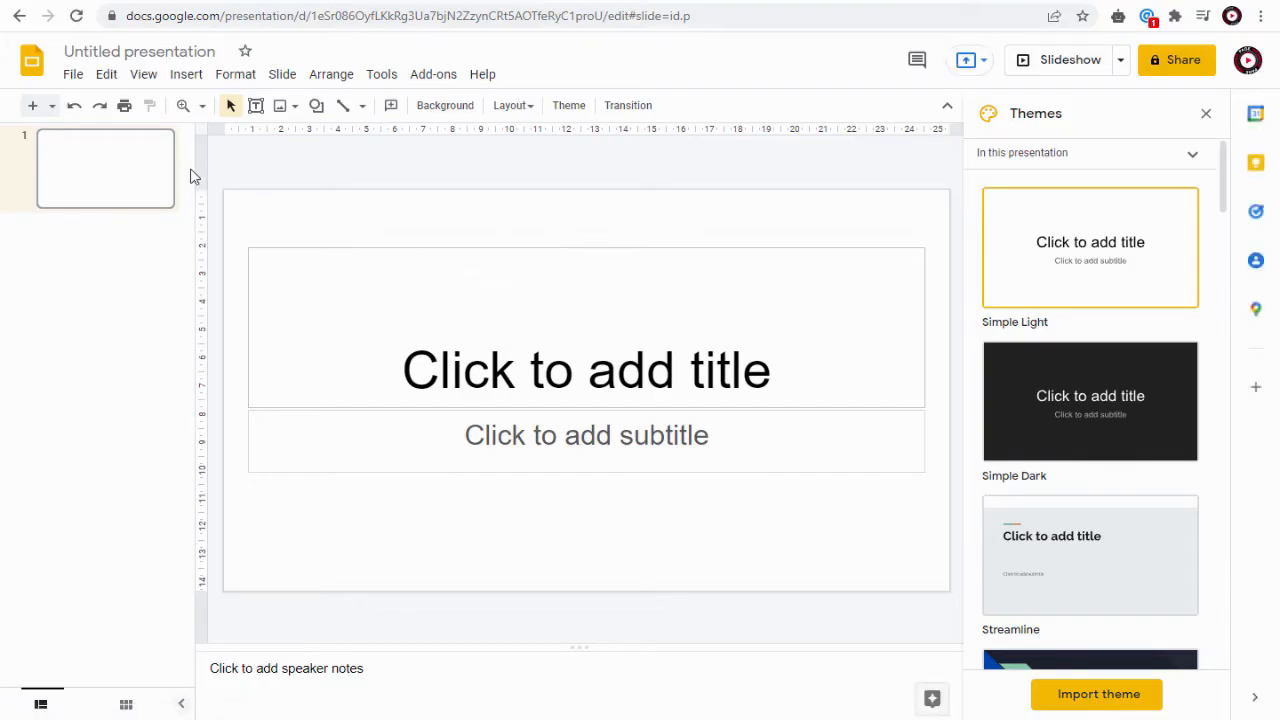
{"action": "mouse_move", "coordinate": [72, 74]}
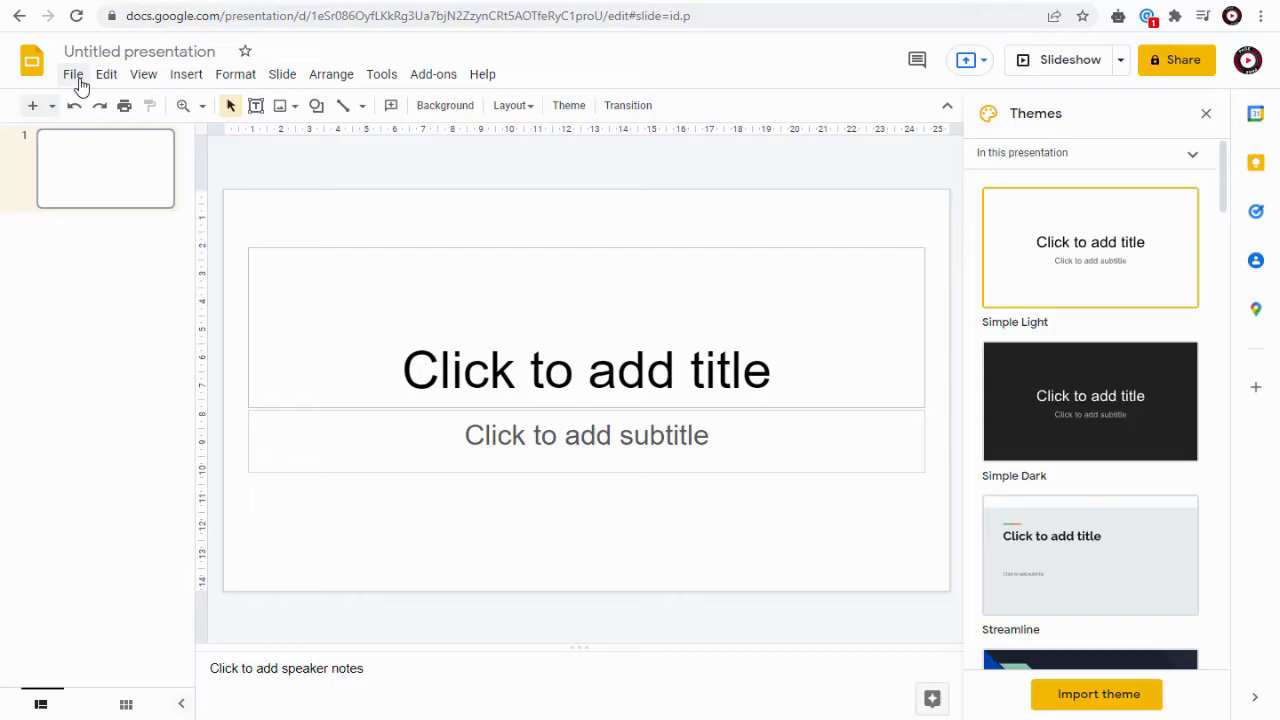
In Page setup, apply a custom slide size of 1280 × 720 pixels
{"action": "left_click", "coordinate": [72, 74]}
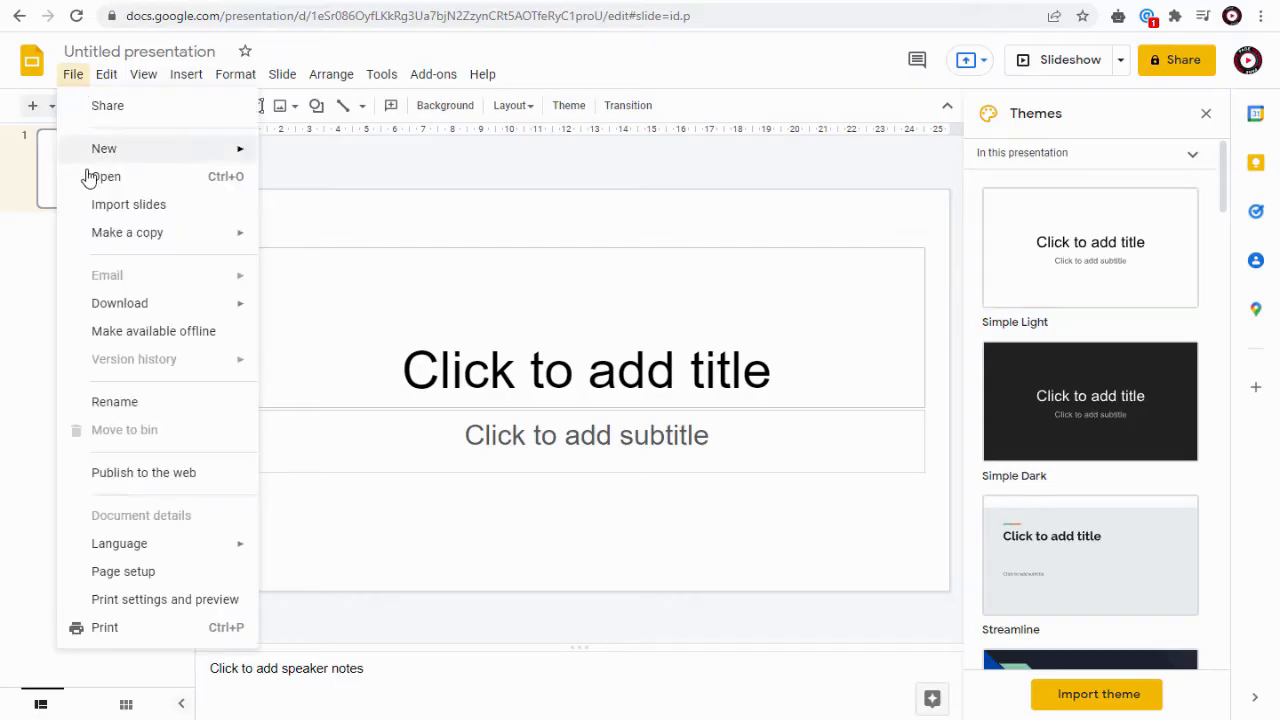
{"action": "left_click", "coordinate": [124, 572]}
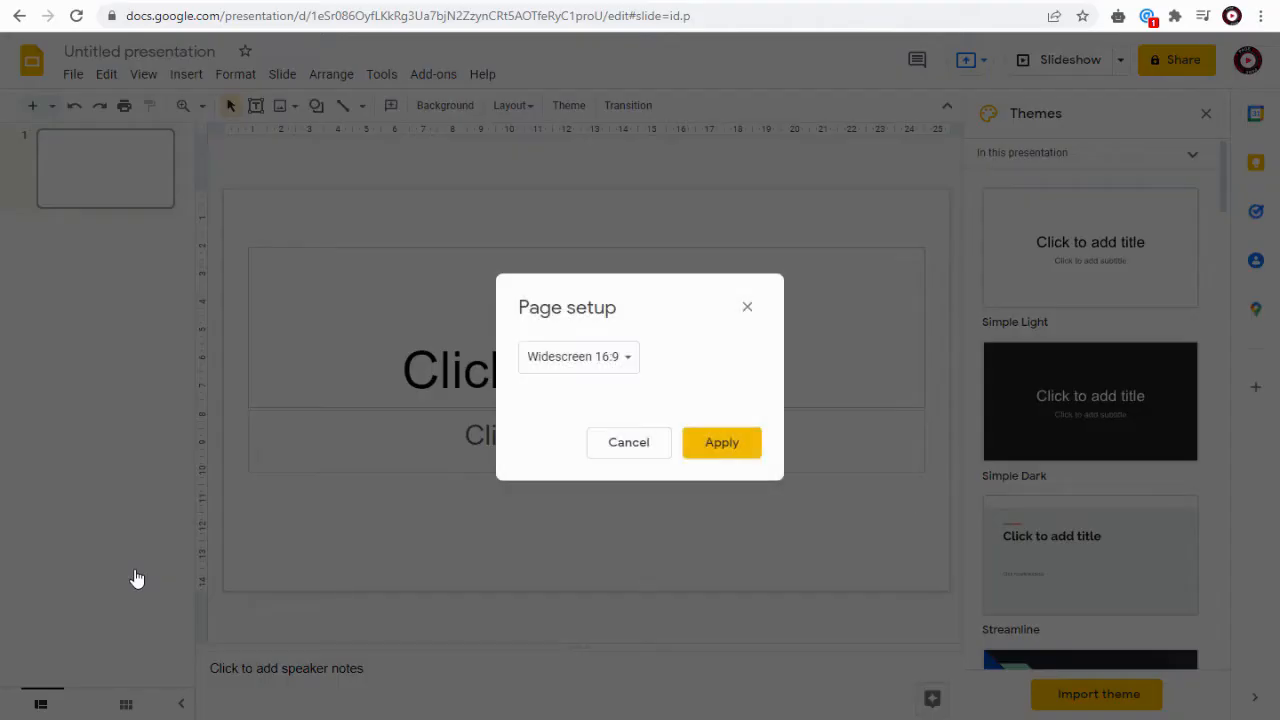
{"action": "left_click", "coordinate": [578, 356]}
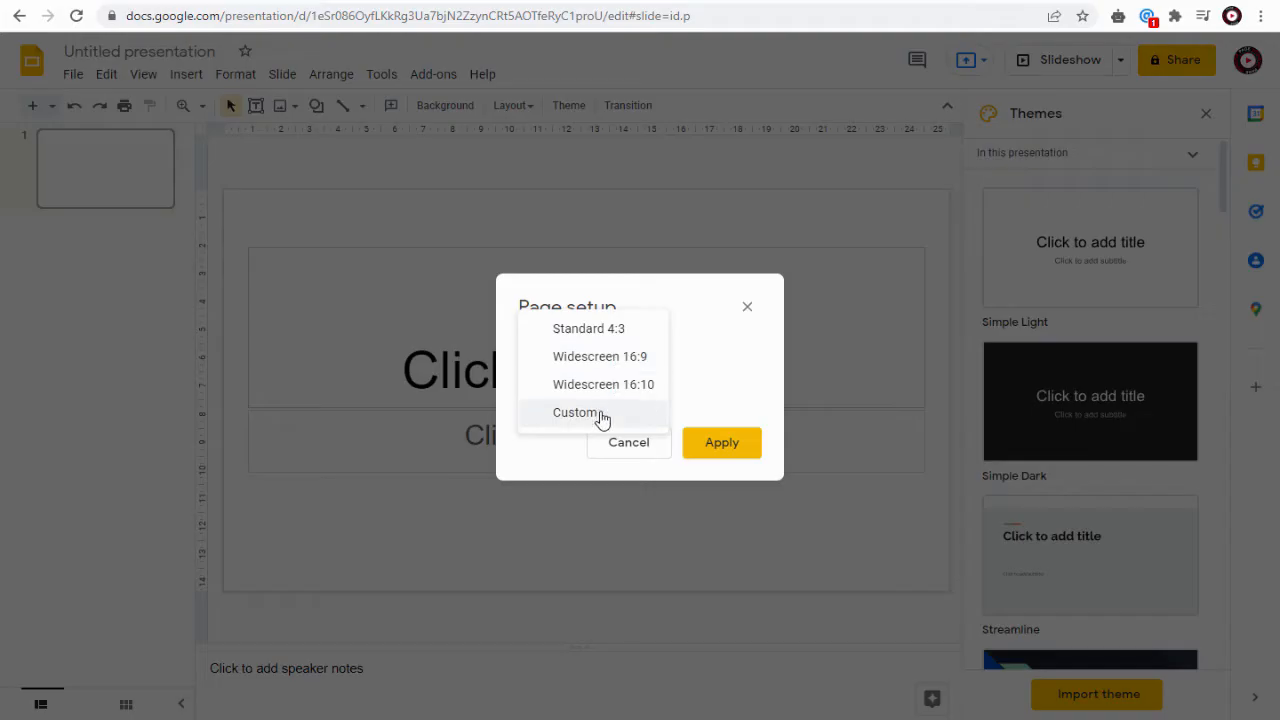
{"action": "left_click", "coordinate": [576, 412]}
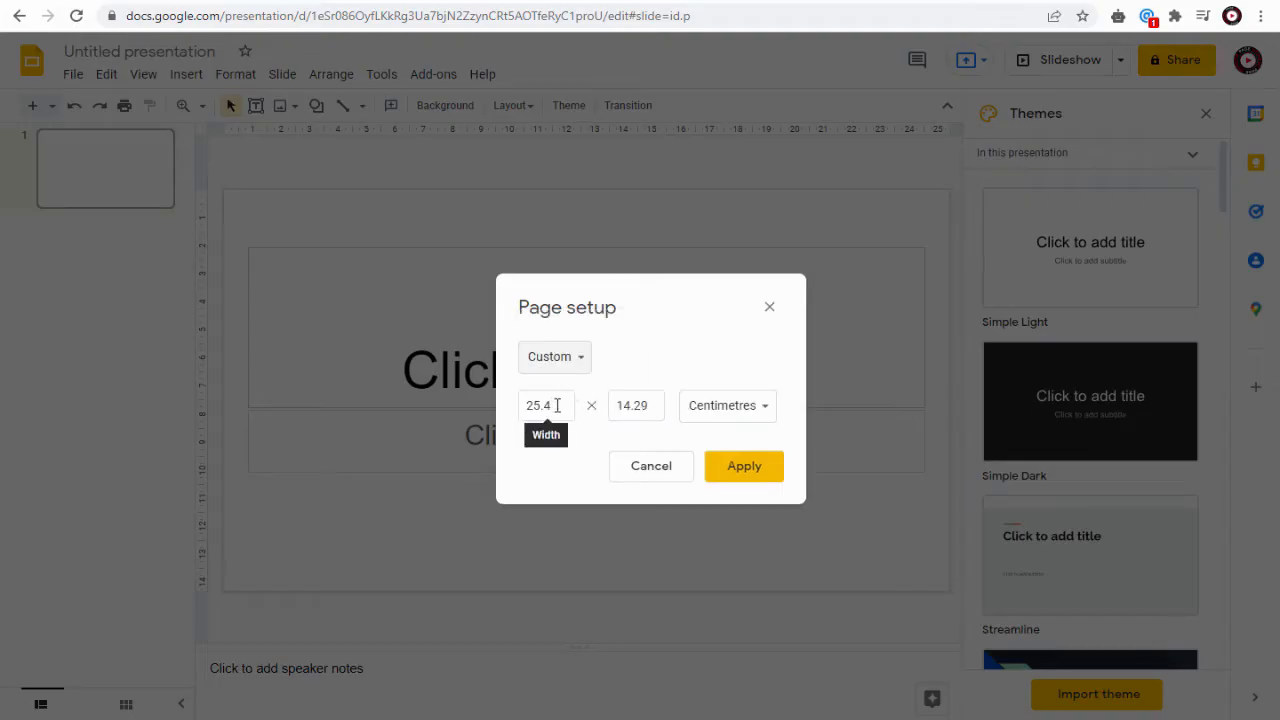
{"action": "left_click", "coordinate": [544, 404]}
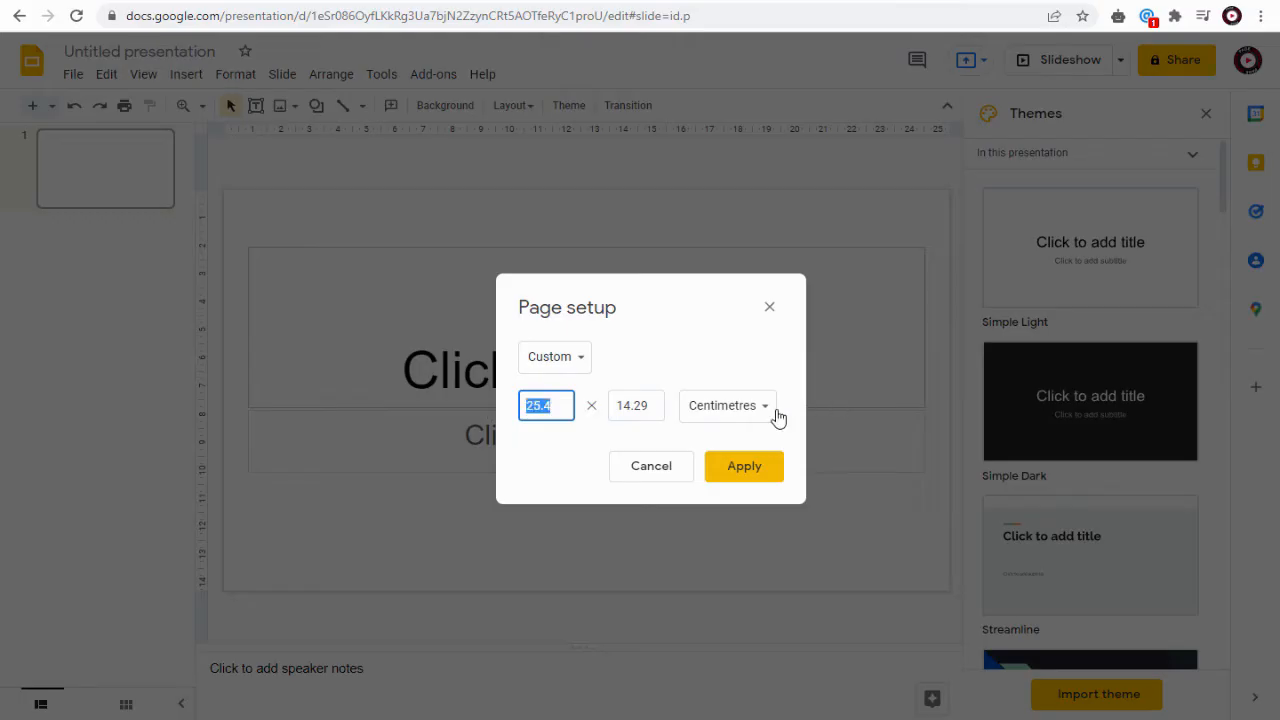
{"action": "left_click", "coordinate": [728, 404]}
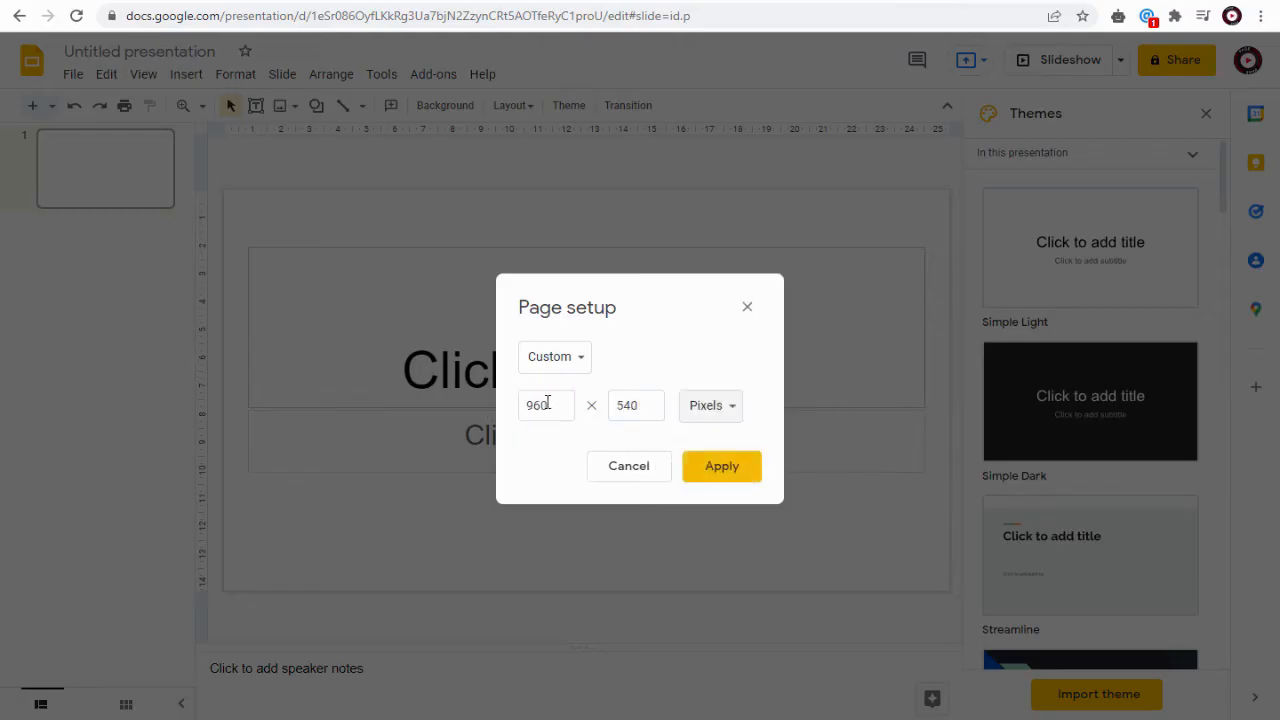
{"action": "type", "text": "1280"}
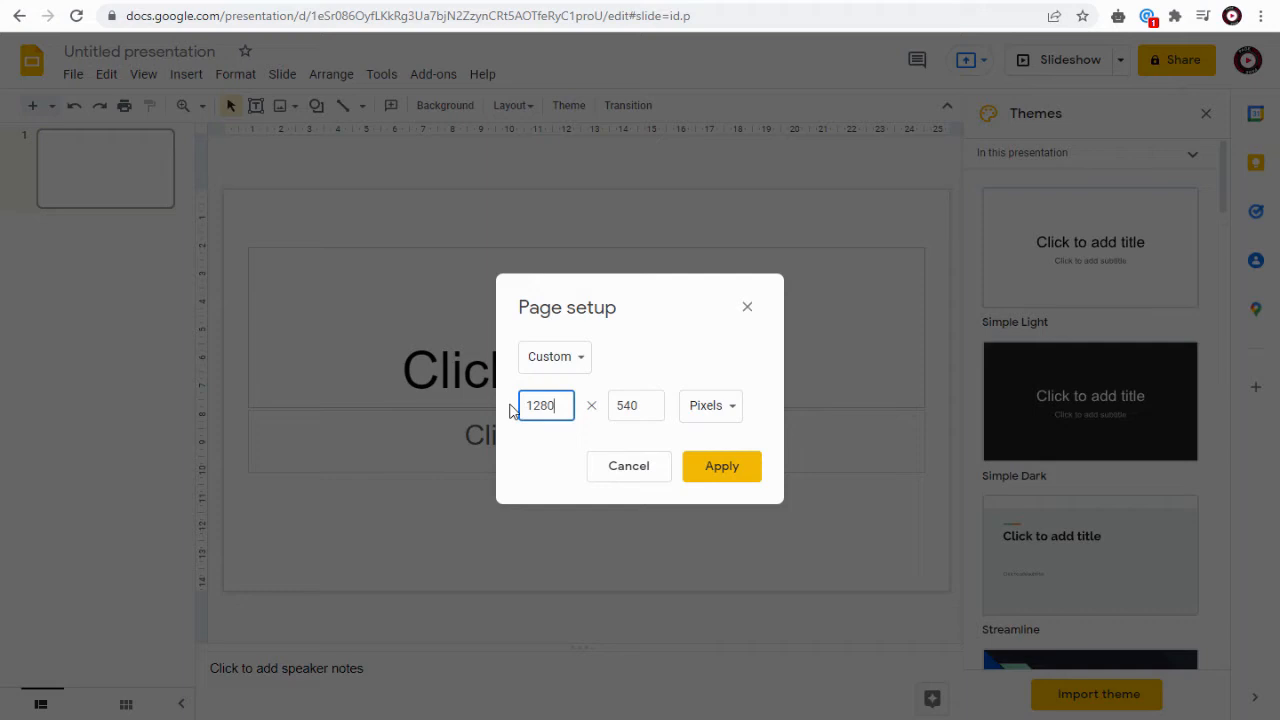
{"action": "left_click", "coordinate": [636, 404]}
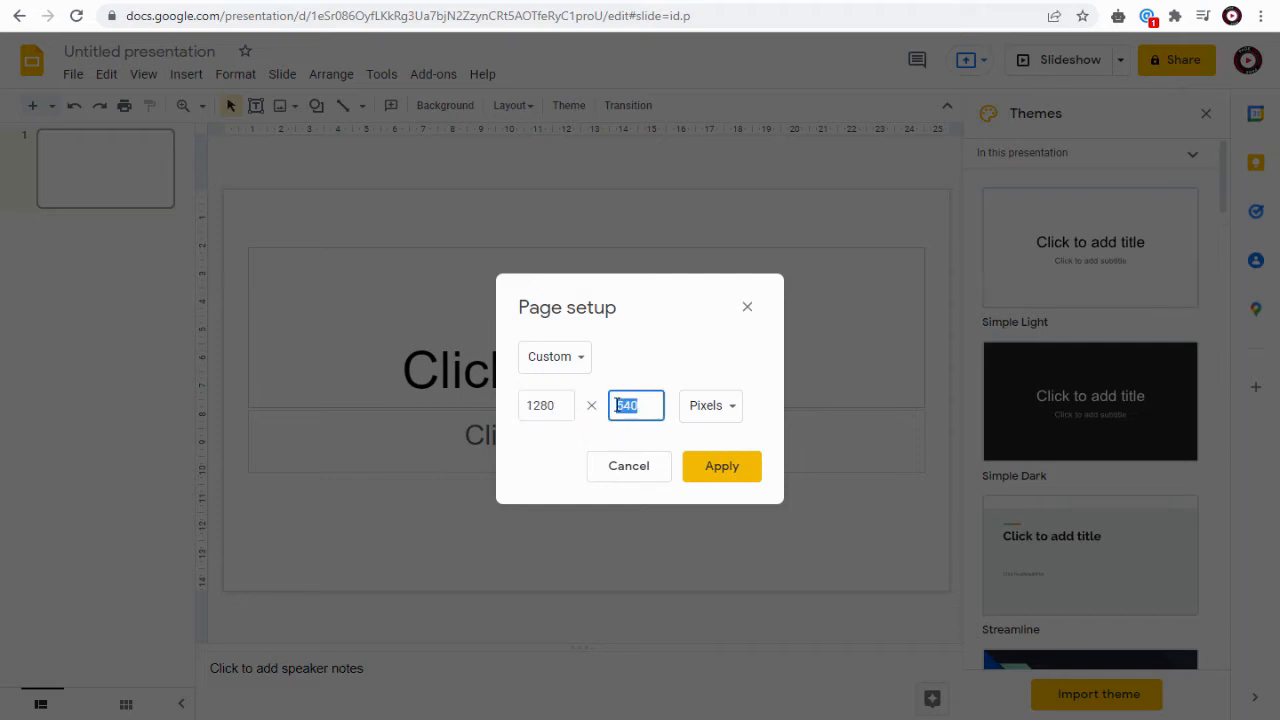
{"action": "type", "text": "720"}
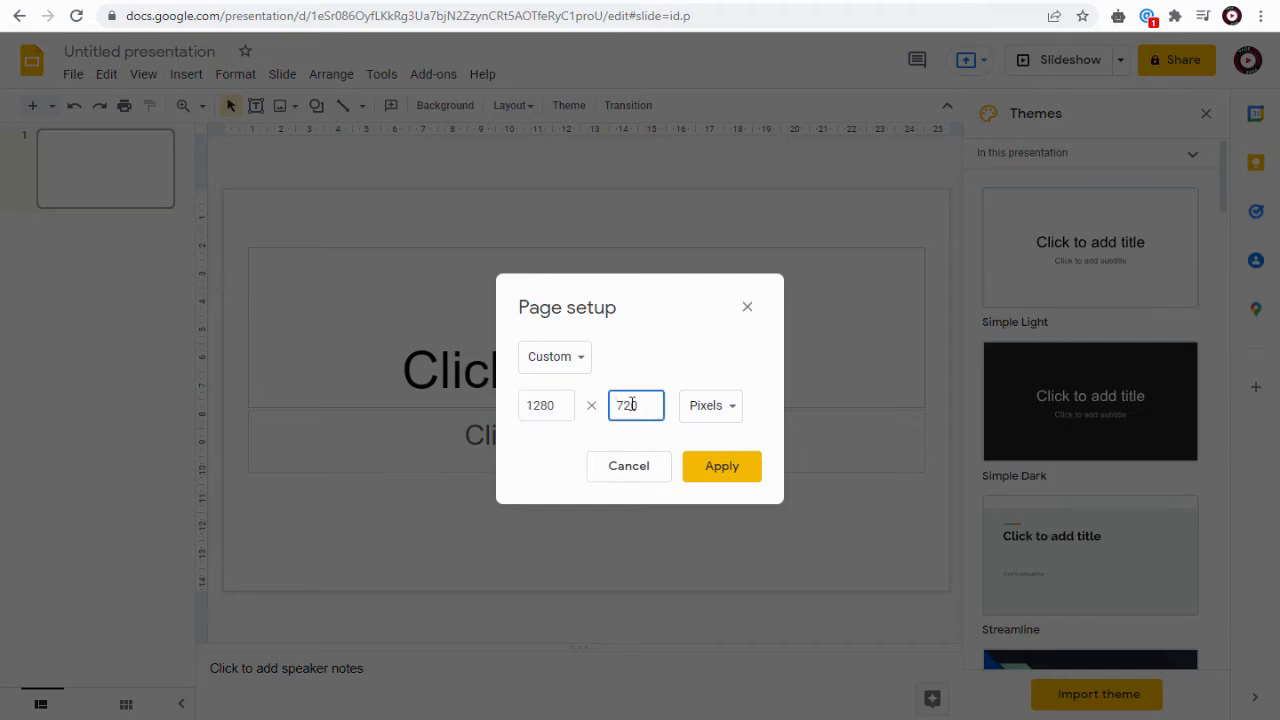
{"action": "left_click", "coordinate": [722, 466]}
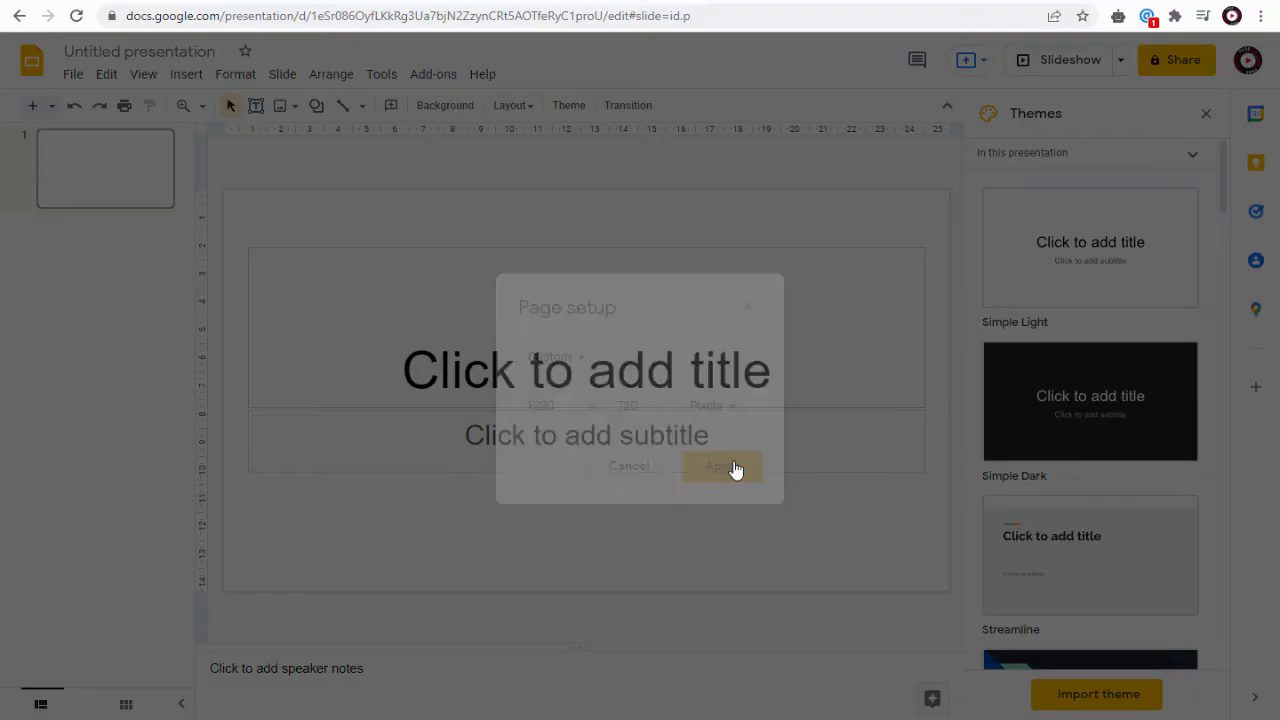
{"action": "left_click", "coordinate": [724, 466]}
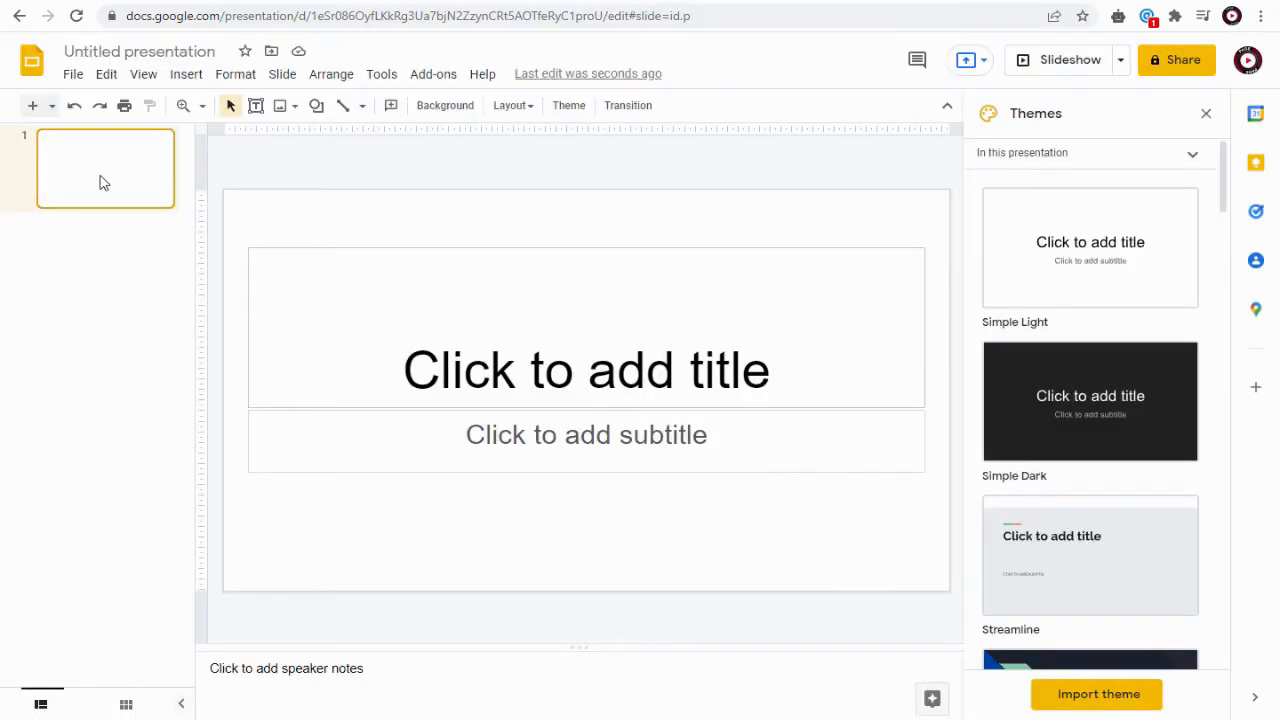
Upload the YOUTUBE title image onto slide one and add a second slide
{"action": "left_click", "coordinate": [186, 72]}
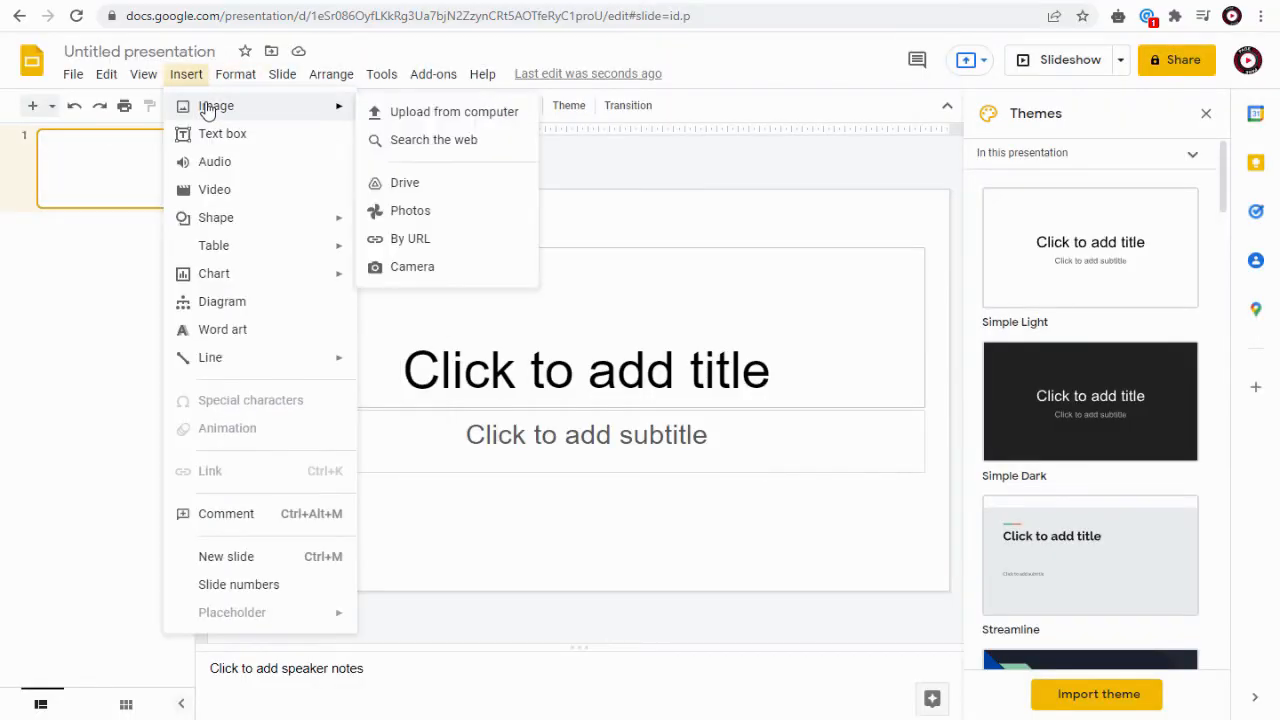
{"action": "left_click", "coordinate": [452, 112]}
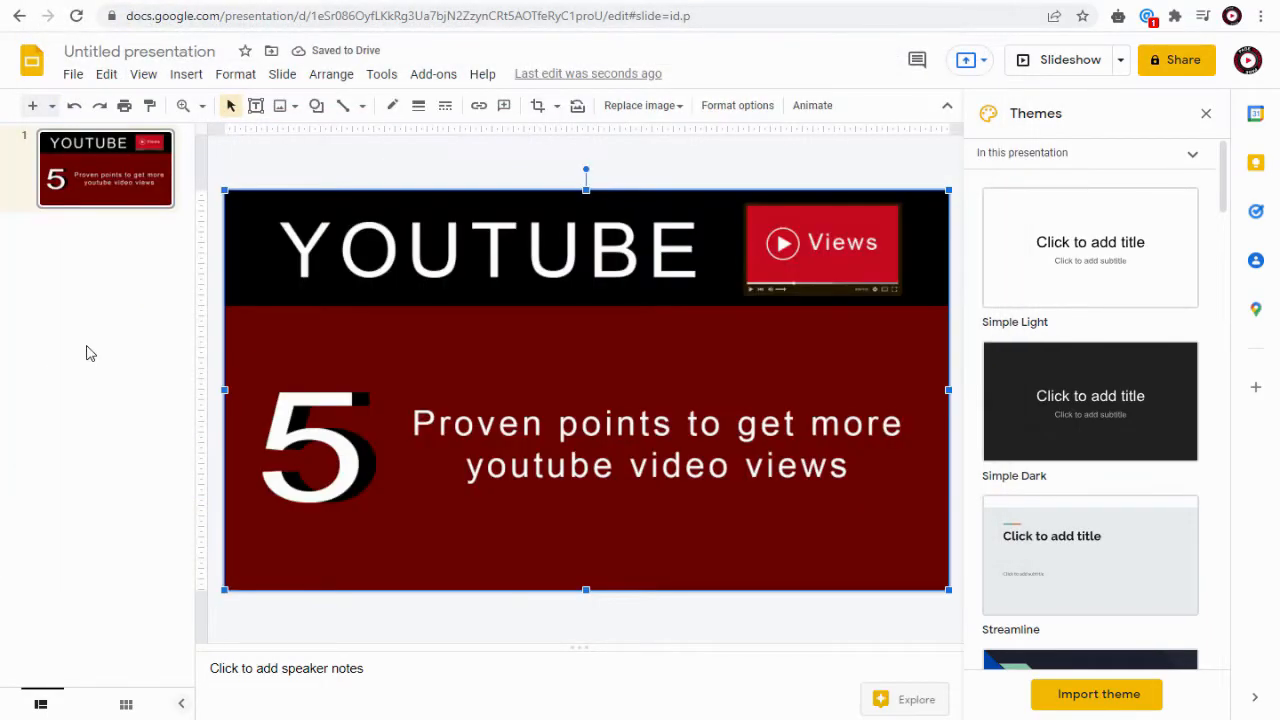
{"action": "left_click", "coordinate": [32, 104]}
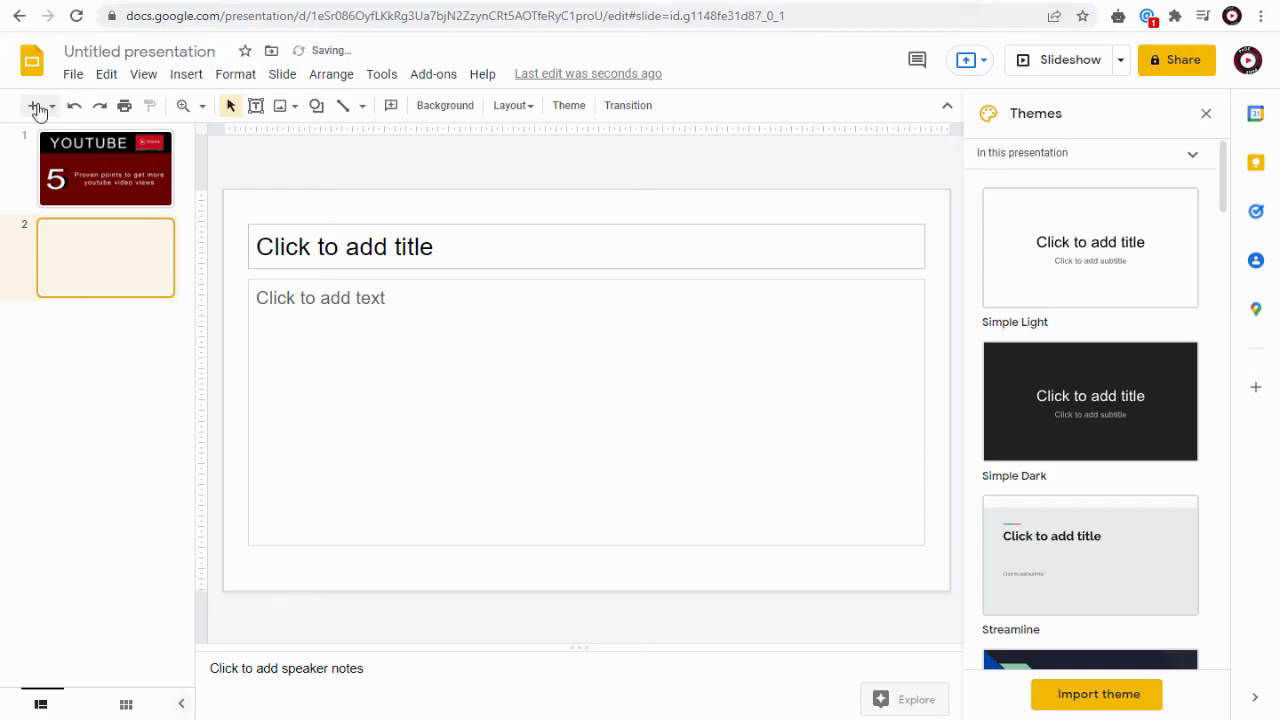
Add the remaining blank slides and upload tip images 1–5 onto slides two to six
{"action": "left_click", "coordinate": [36, 104]}
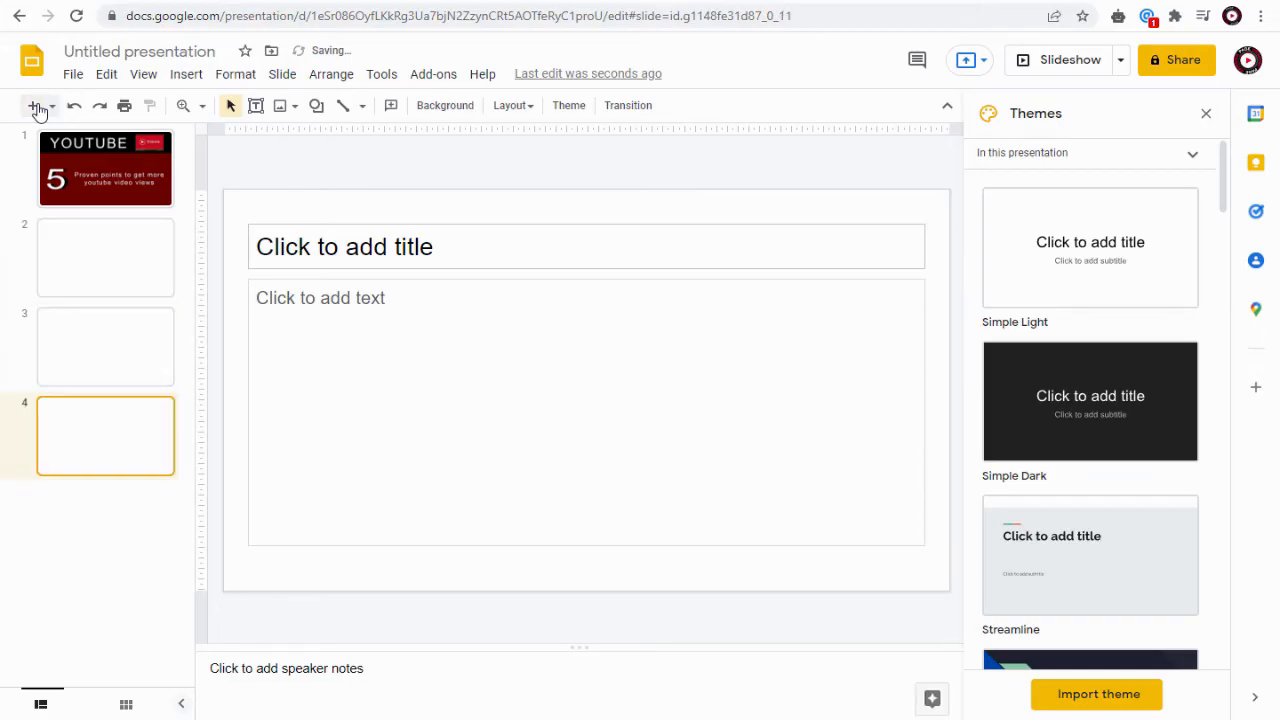
{"action": "left_click", "coordinate": [36, 104]}
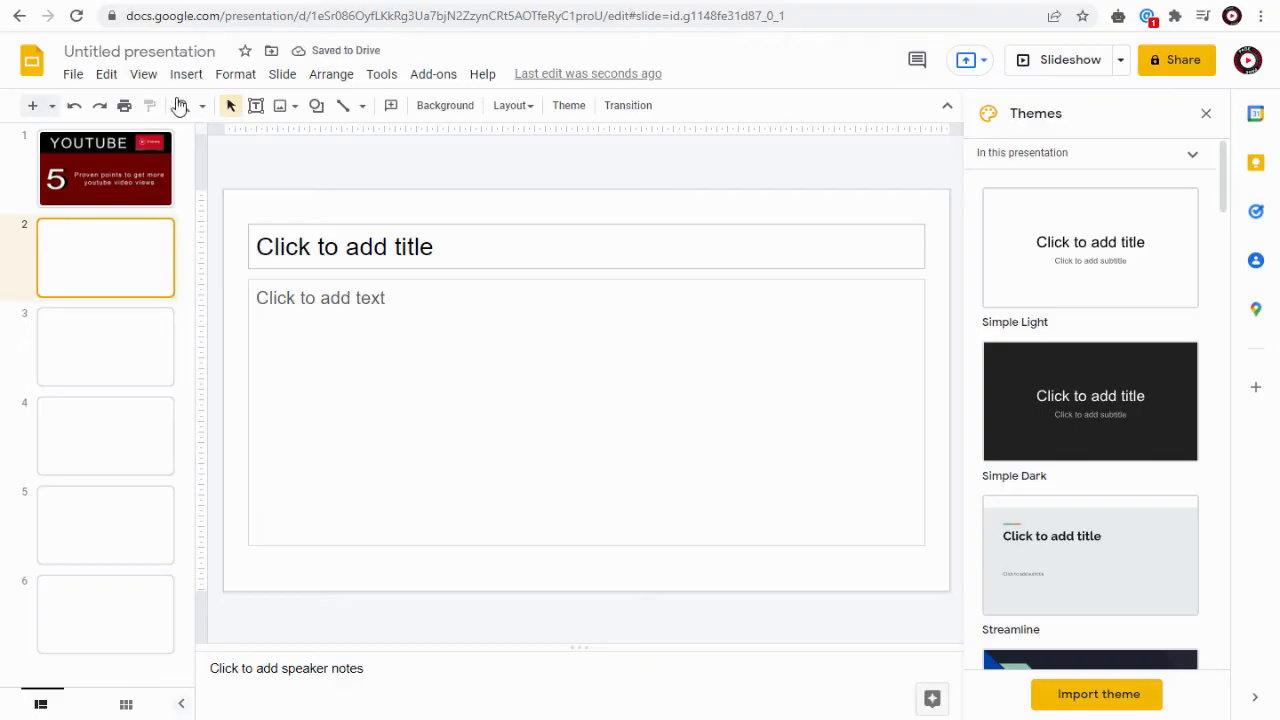
{"action": "left_click", "coordinate": [186, 72]}
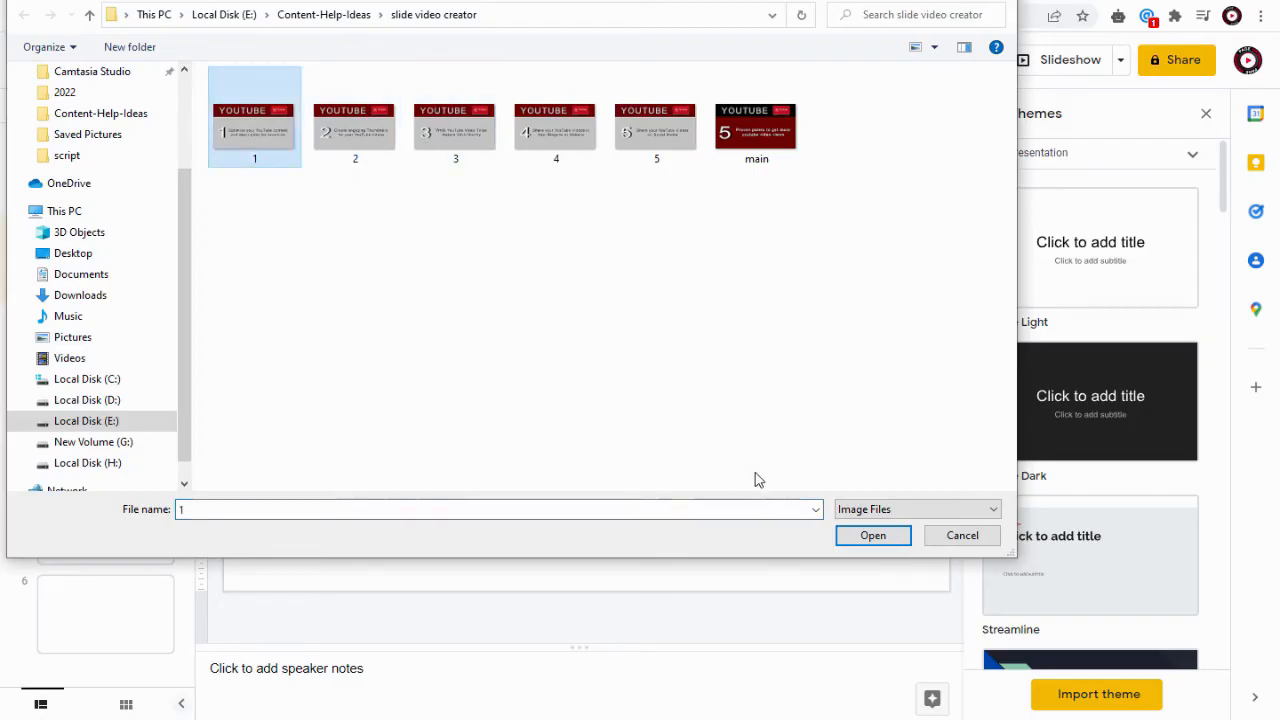
{"action": "left_click", "coordinate": [872, 536]}
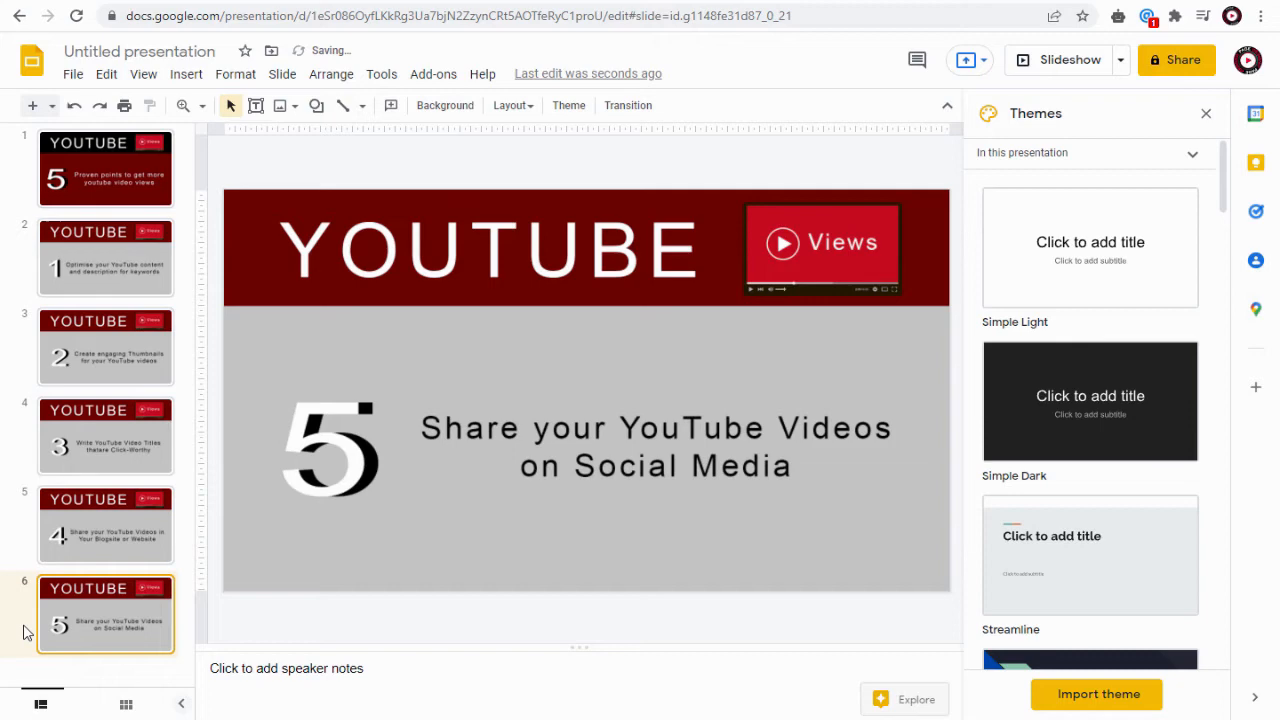
{"action": "left_click", "coordinate": [106, 74]}
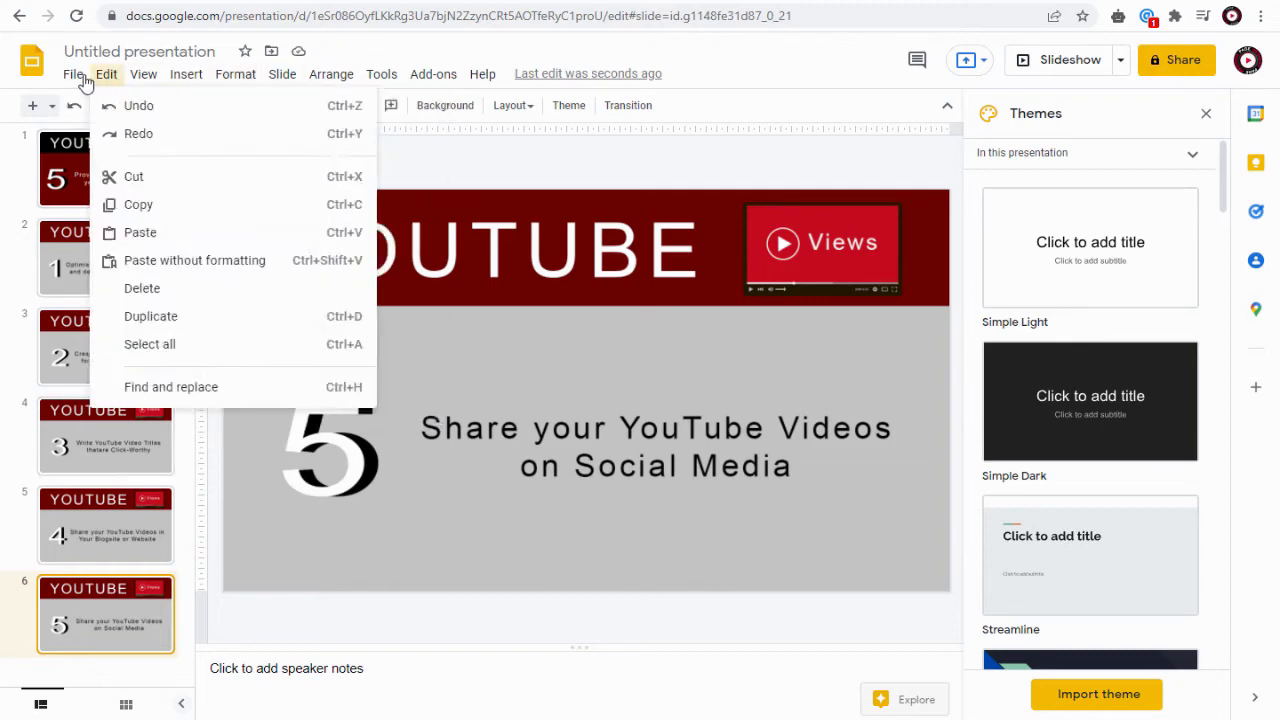
Leave the File menu and bring up the Add-ons menu
{"action": "left_click", "coordinate": [72, 72]}
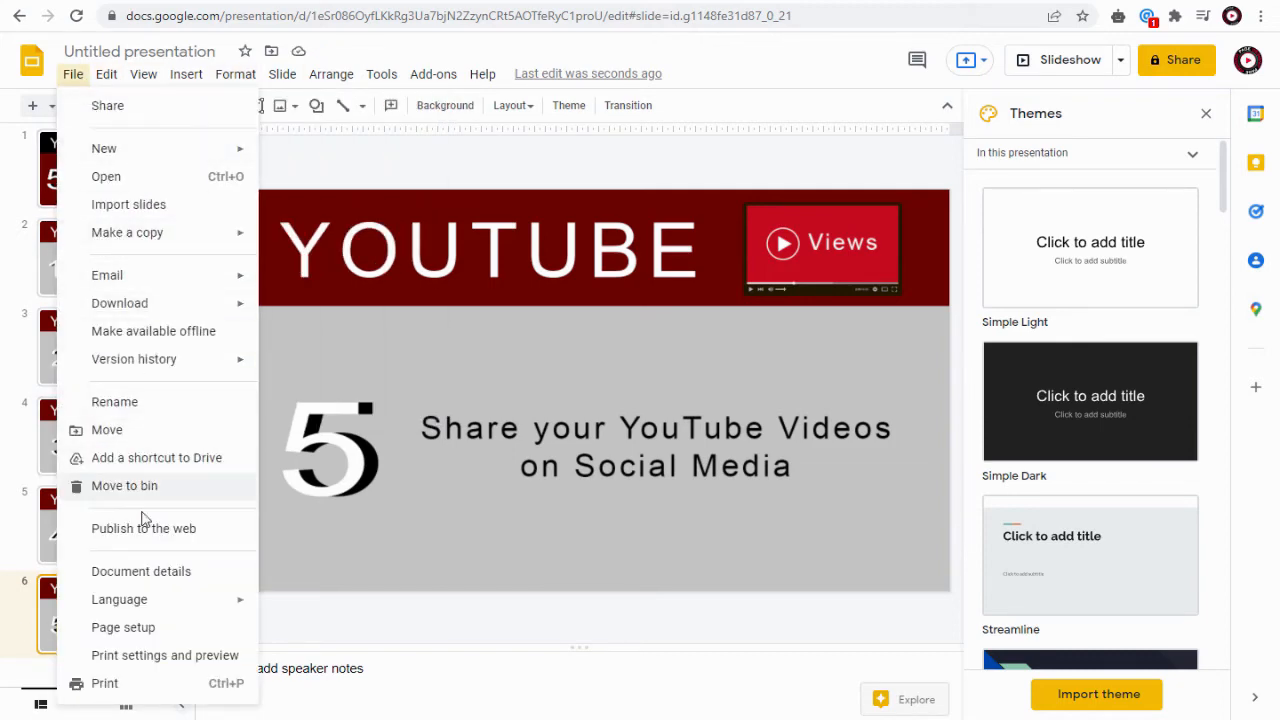
{"action": "mouse_move", "coordinate": [104, 148]}
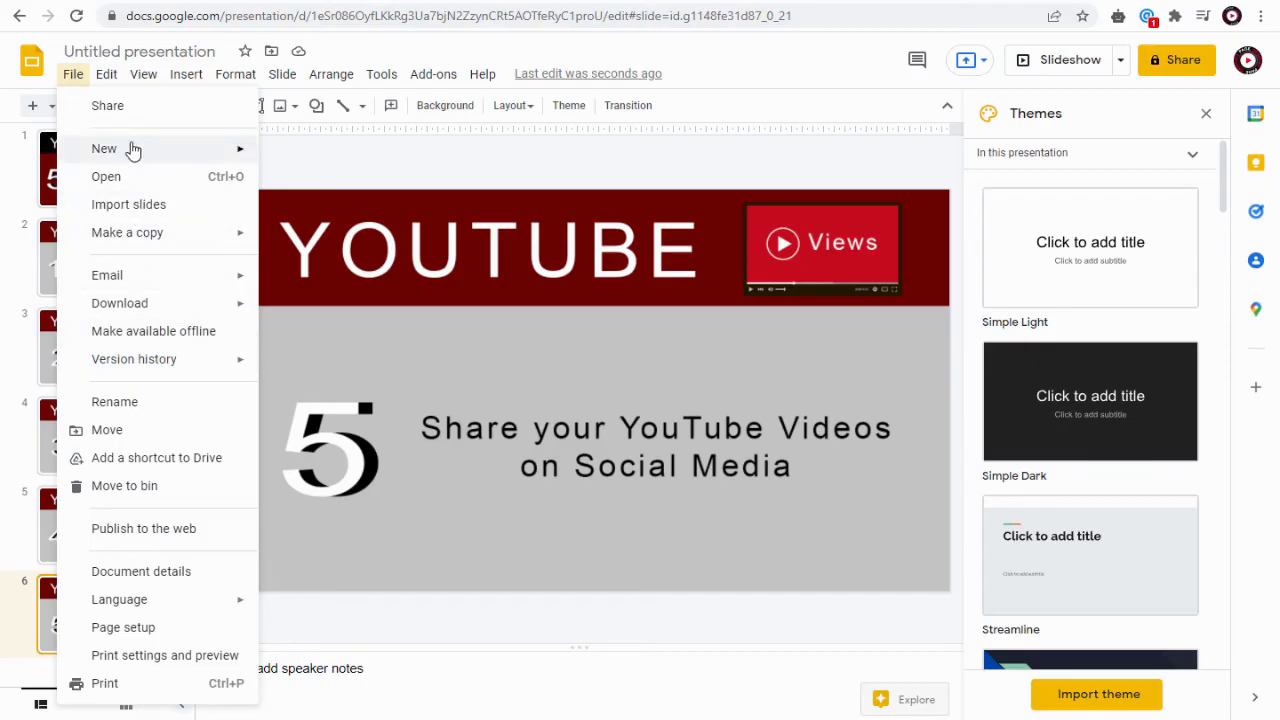
{"action": "mouse_move", "coordinate": [230, 90]}
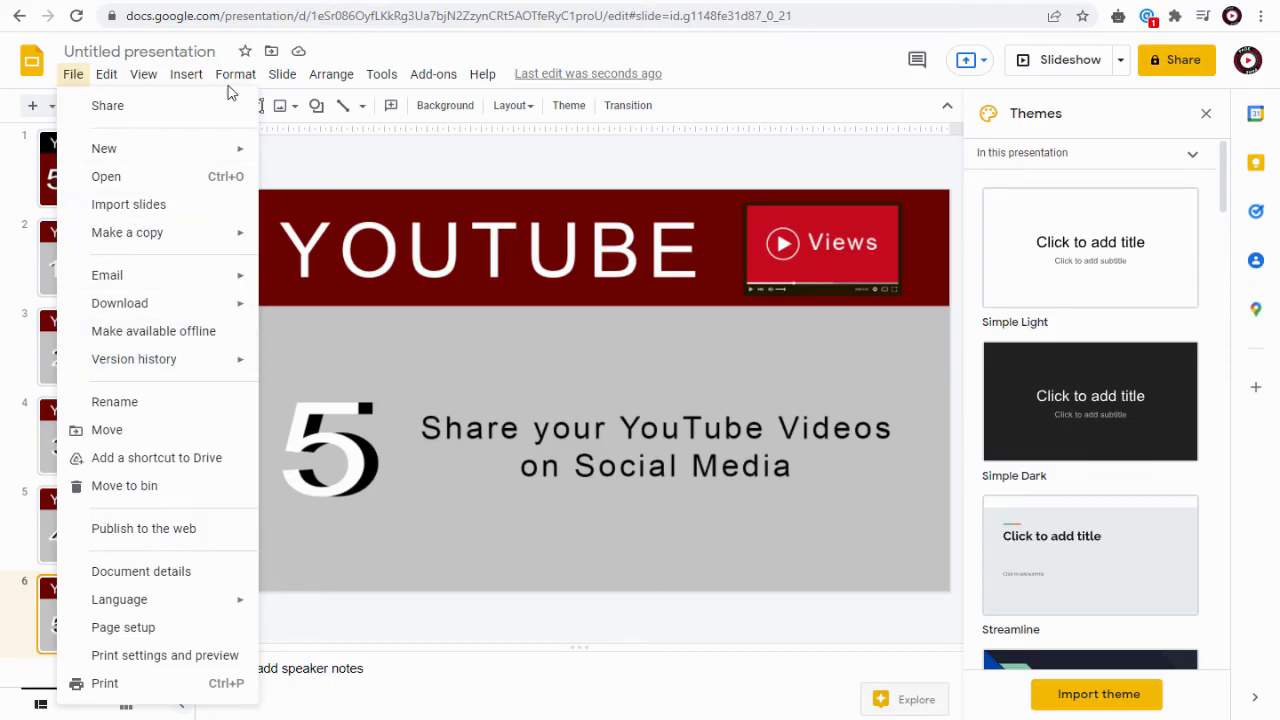
{"action": "left_click", "coordinate": [432, 72]}
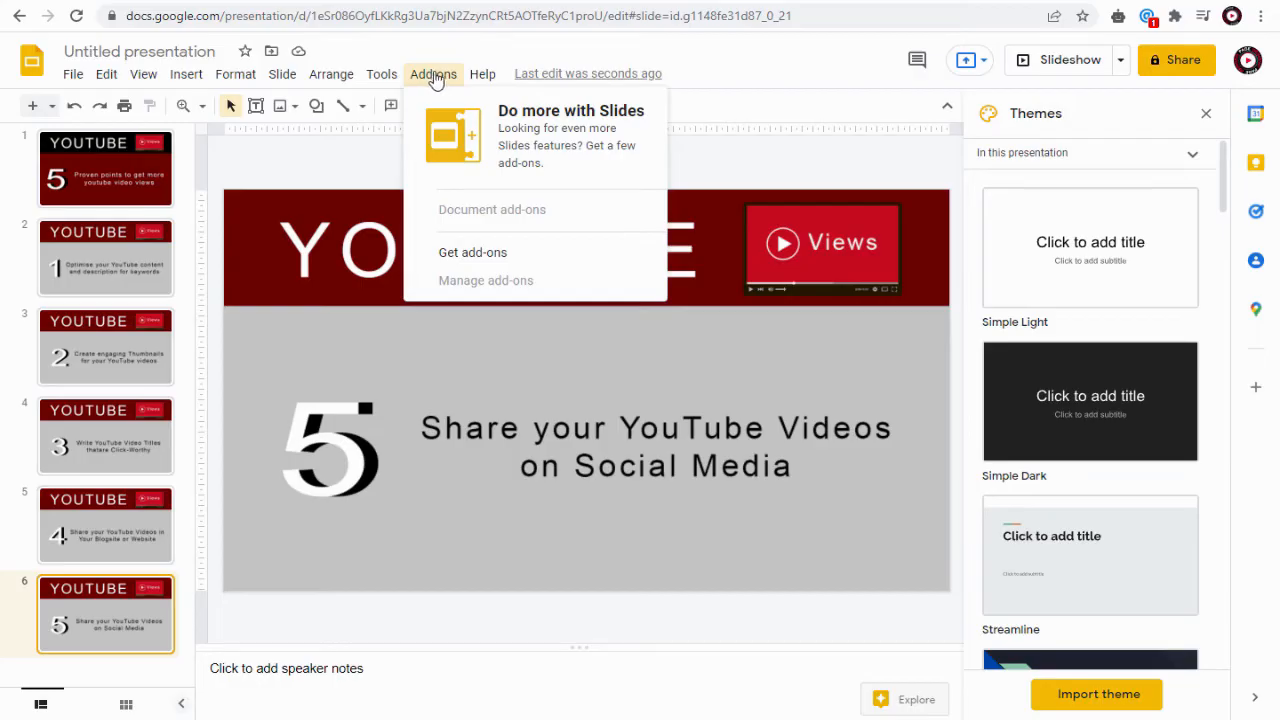
{"action": "mouse_move", "coordinate": [472, 252]}
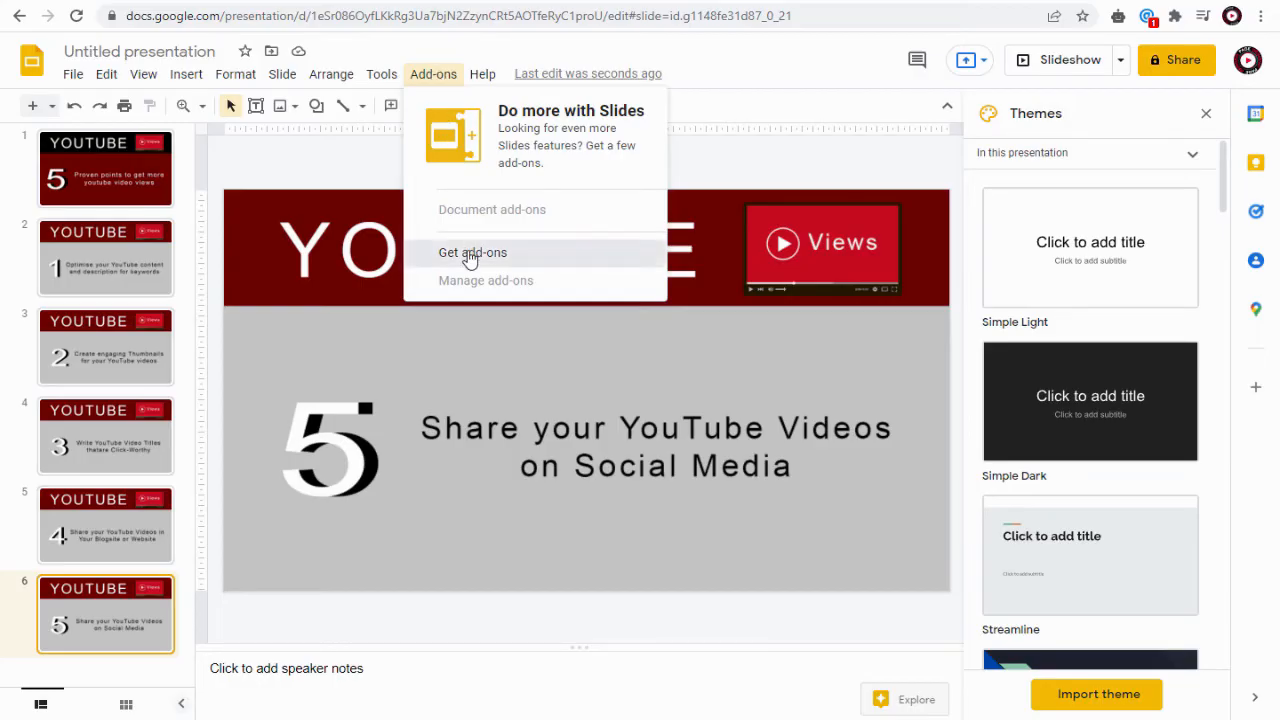
Search the Workspace Marketplace for 'creator' and open the Creator Studio add-on page
{"action": "left_click", "coordinate": [472, 252]}
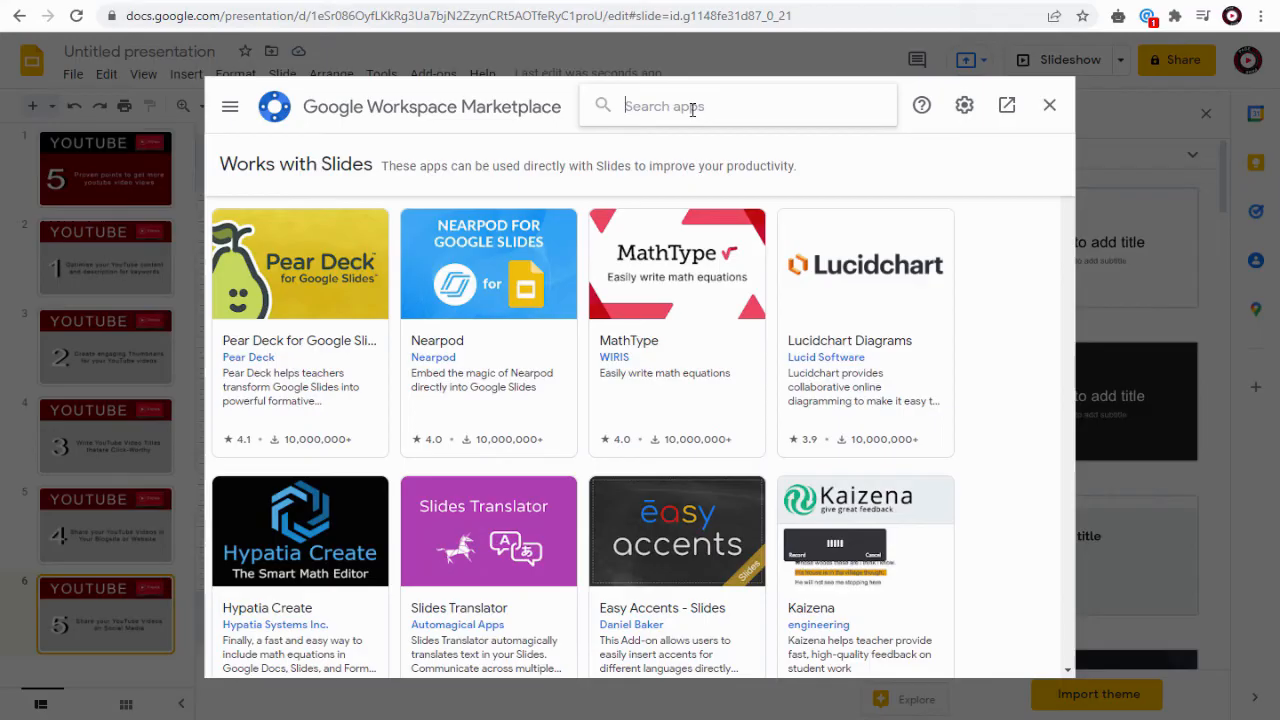
{"action": "type", "text": "creator"}
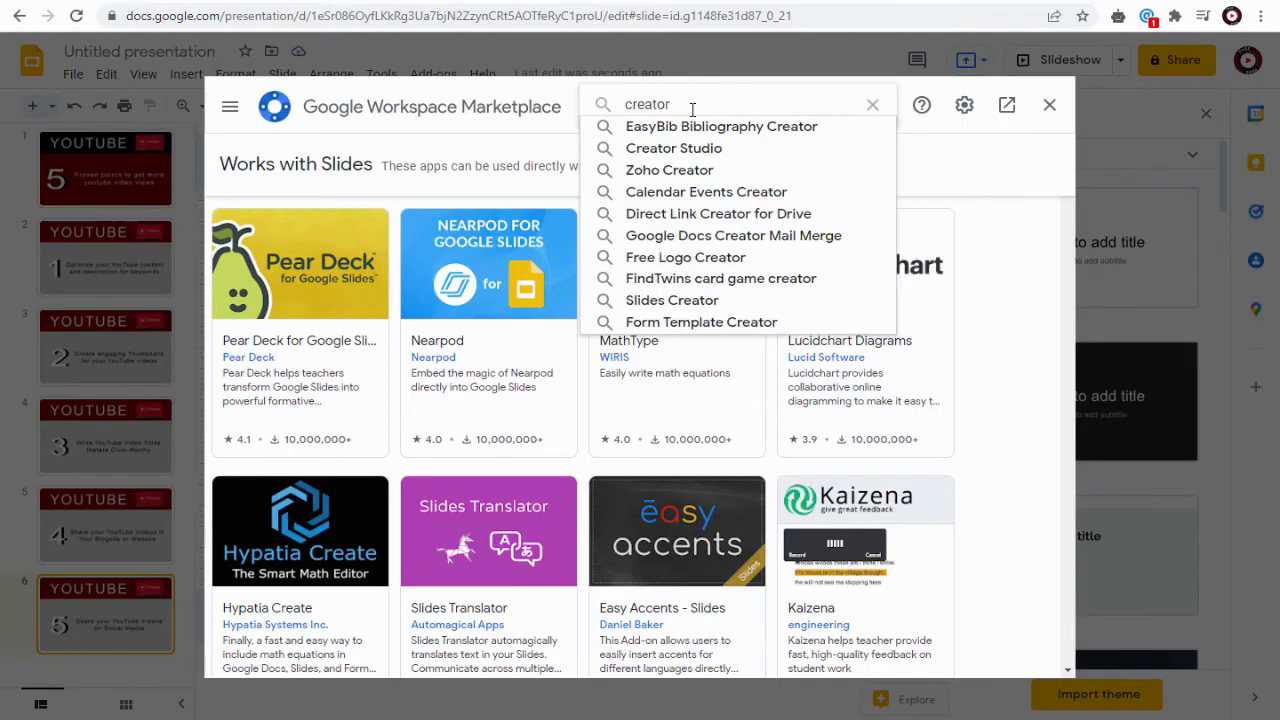
{"action": "left_click", "coordinate": [672, 148]}
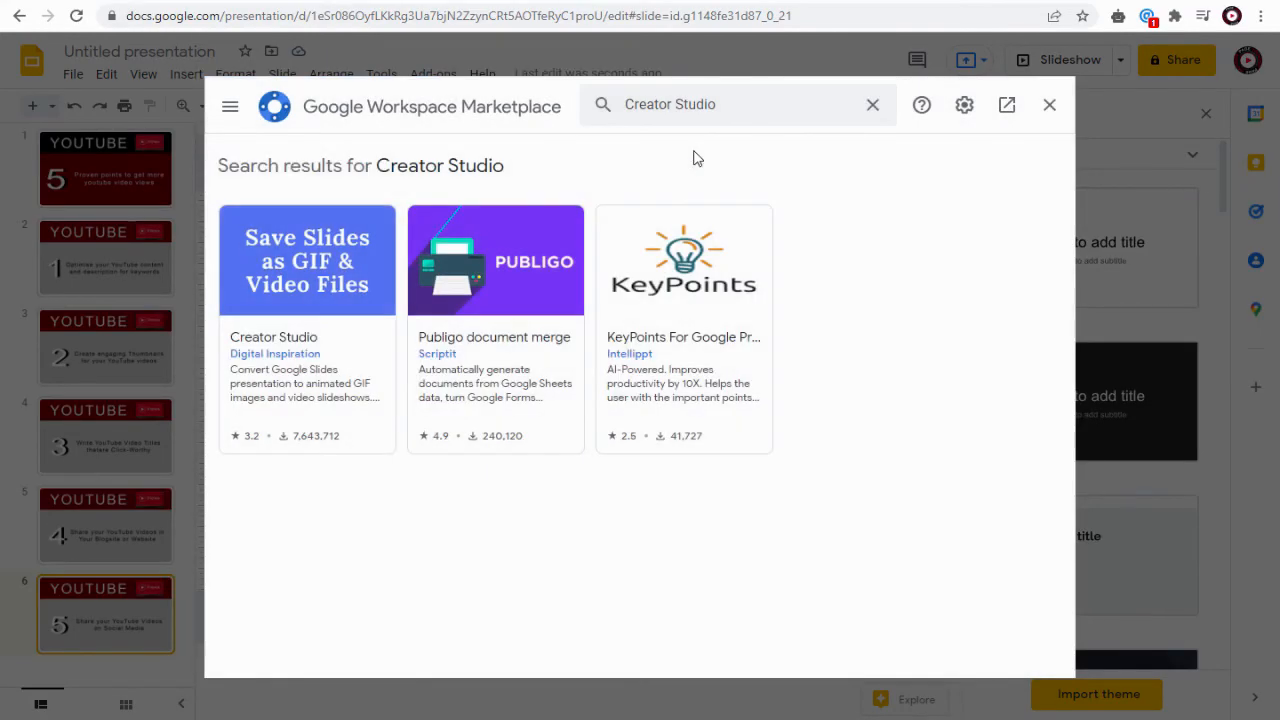
{"action": "left_click", "coordinate": [308, 260]}
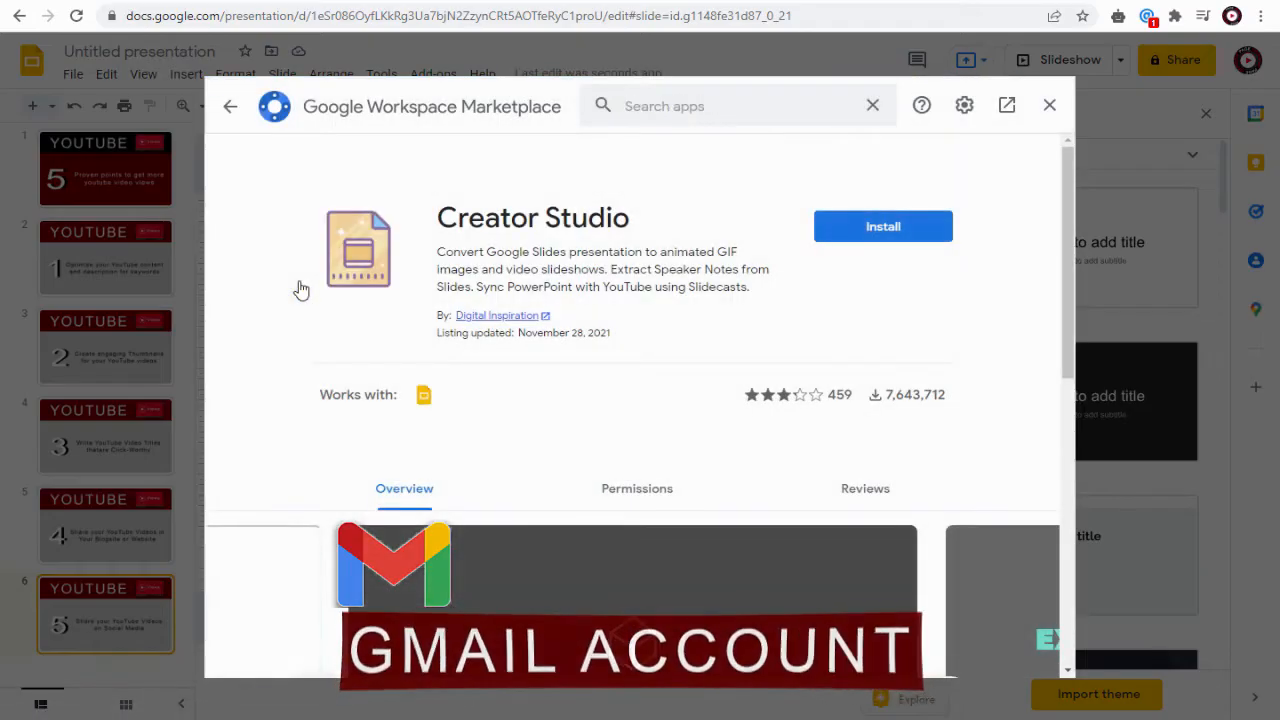
Install Creator Studio, granting its permissions, and return to the deck
{"action": "left_click", "coordinate": [882, 226]}
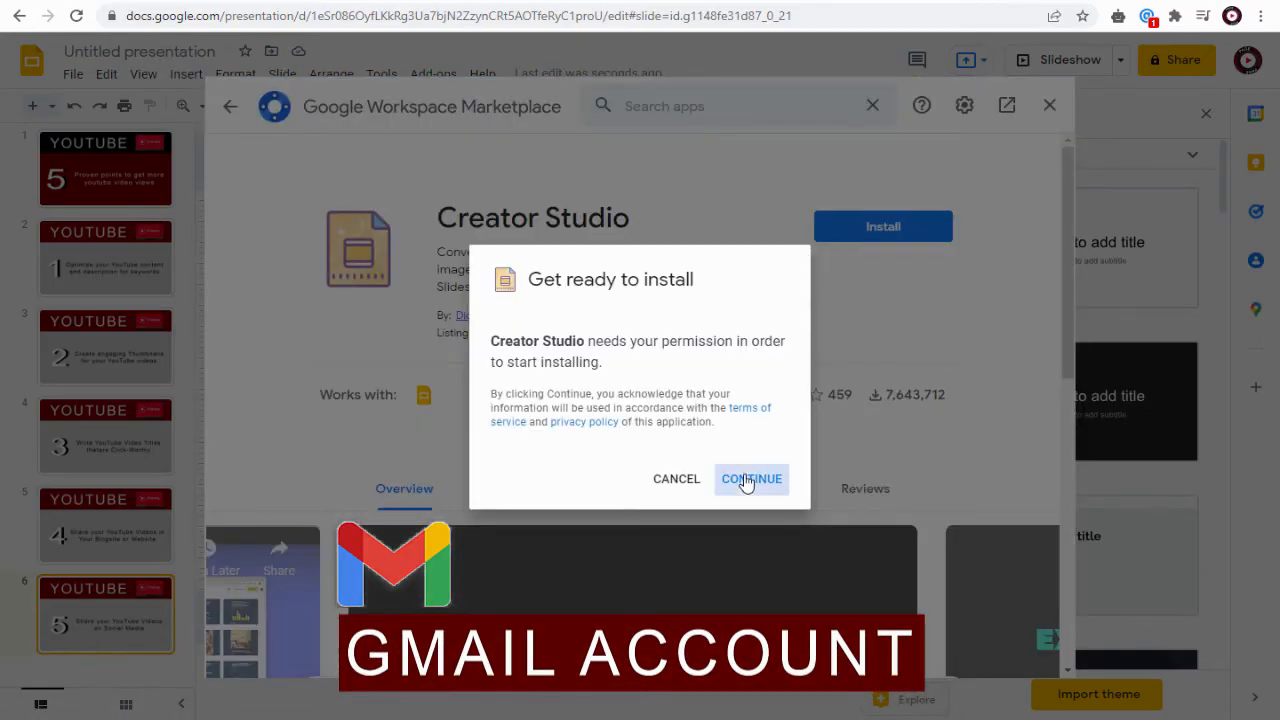
{"action": "left_click", "coordinate": [752, 480]}
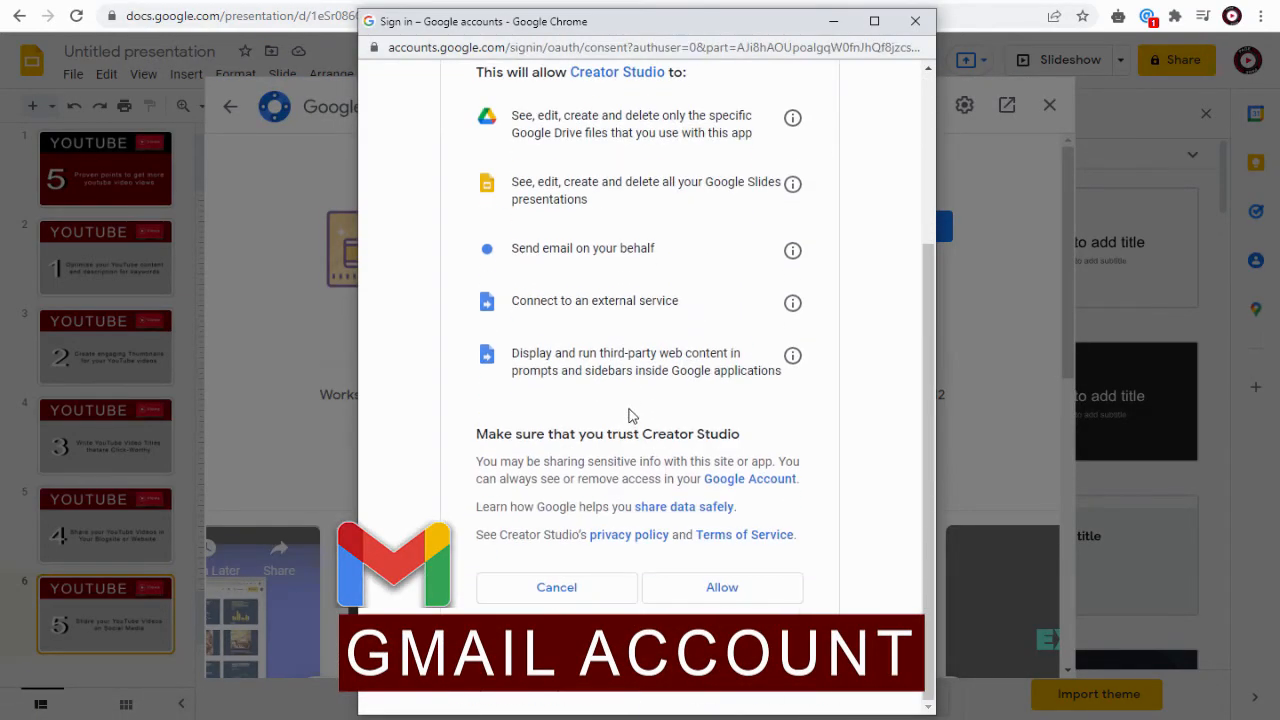
{"action": "left_click", "coordinate": [720, 588]}
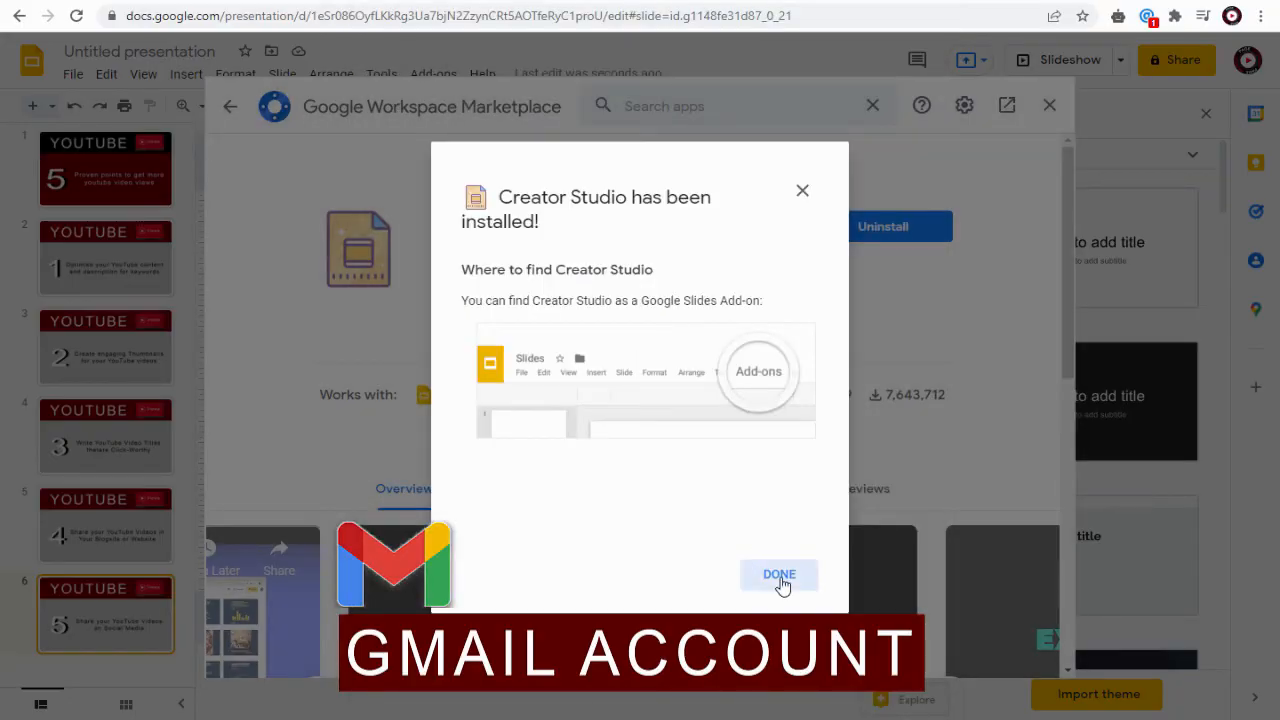
{"action": "left_click", "coordinate": [780, 574]}
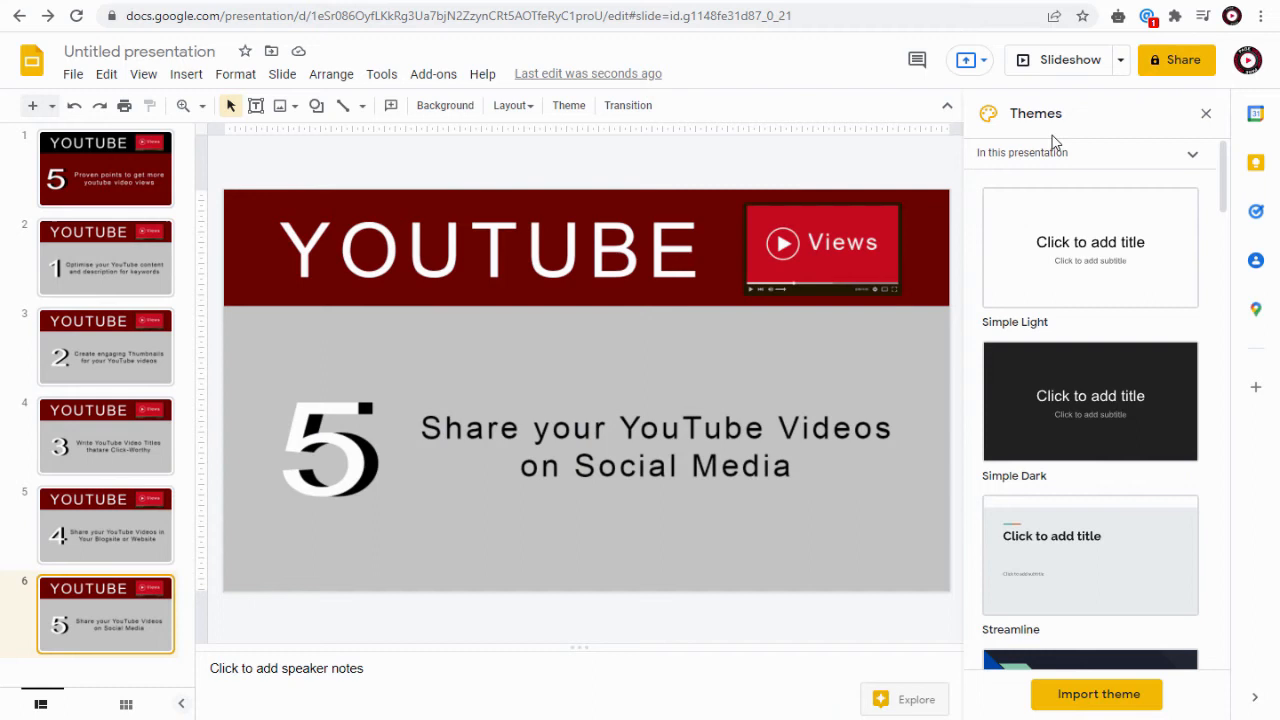
Launch Creator Studio's Create Video panel beside the slides
{"action": "left_click", "coordinate": [432, 72]}
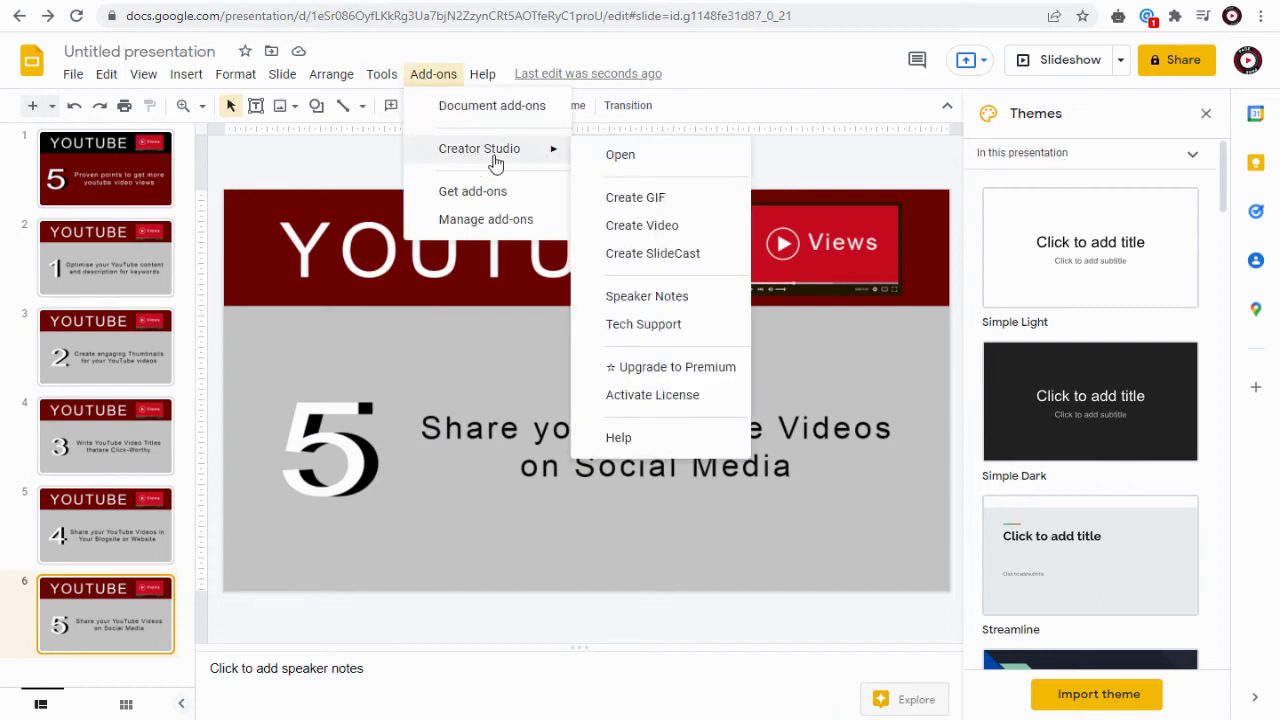
{"action": "mouse_move", "coordinate": [572, 150]}
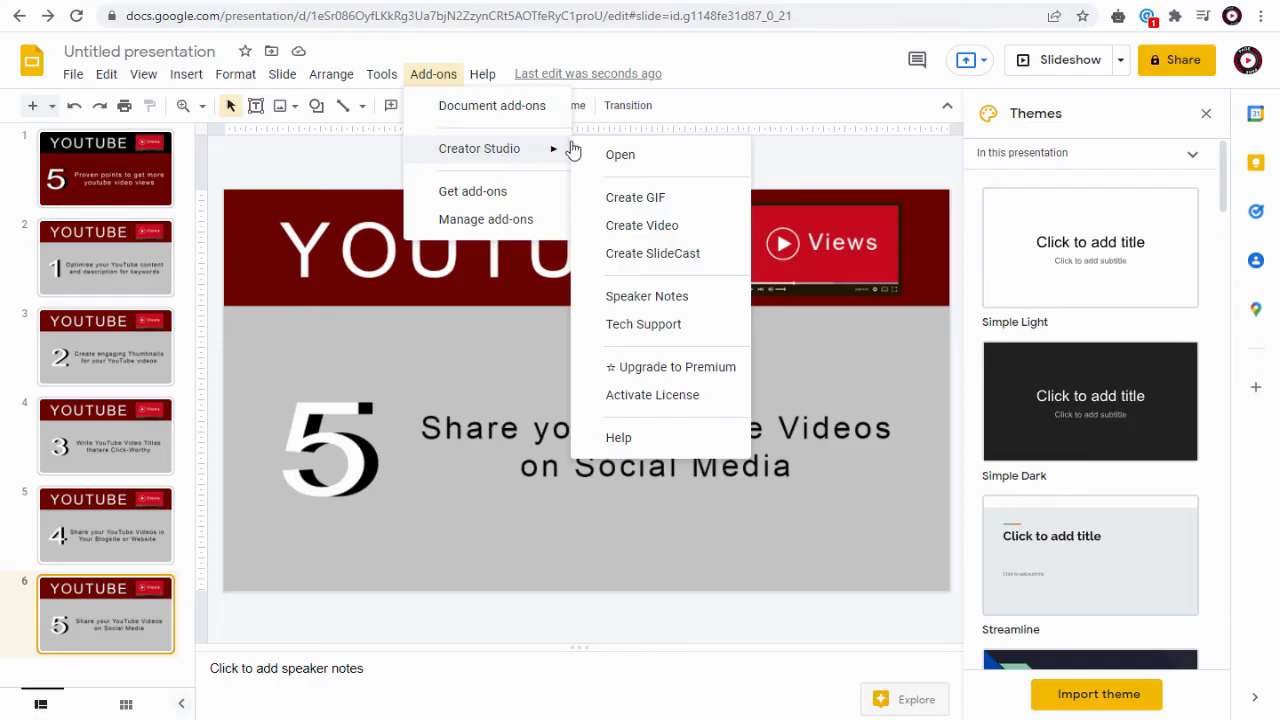
{"action": "mouse_move", "coordinate": [642, 224]}
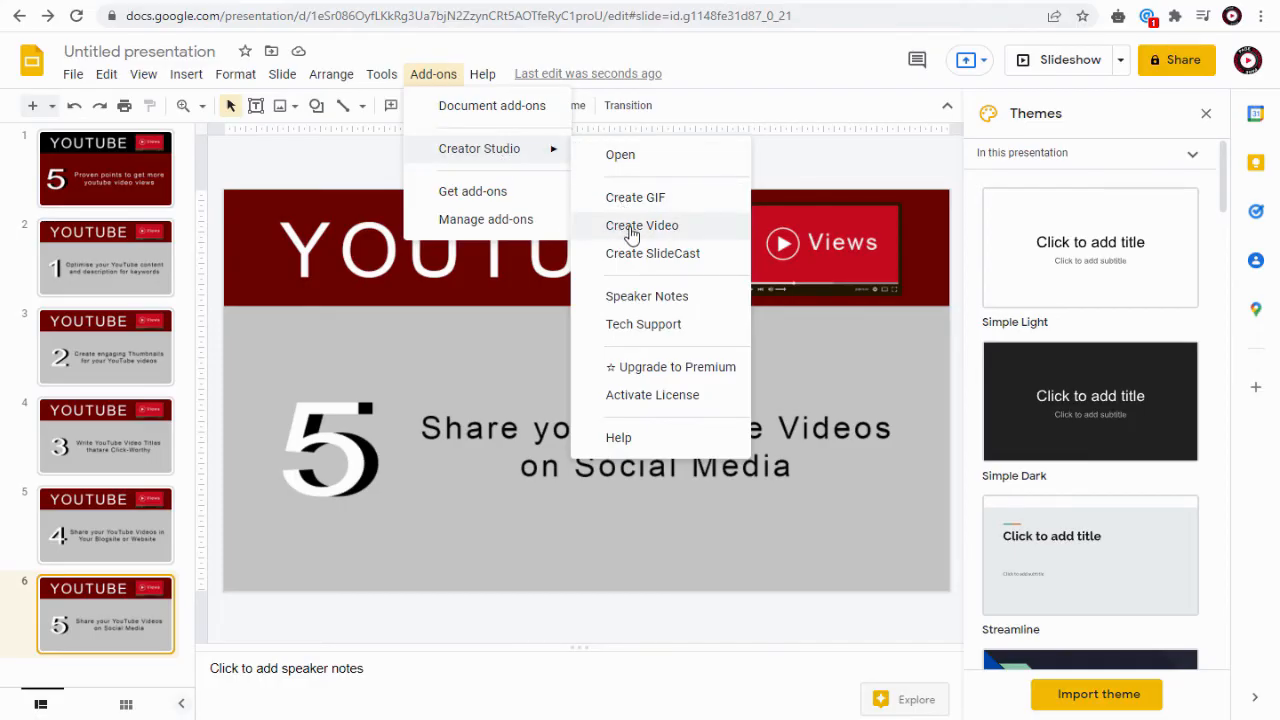
{"action": "left_click", "coordinate": [642, 224]}
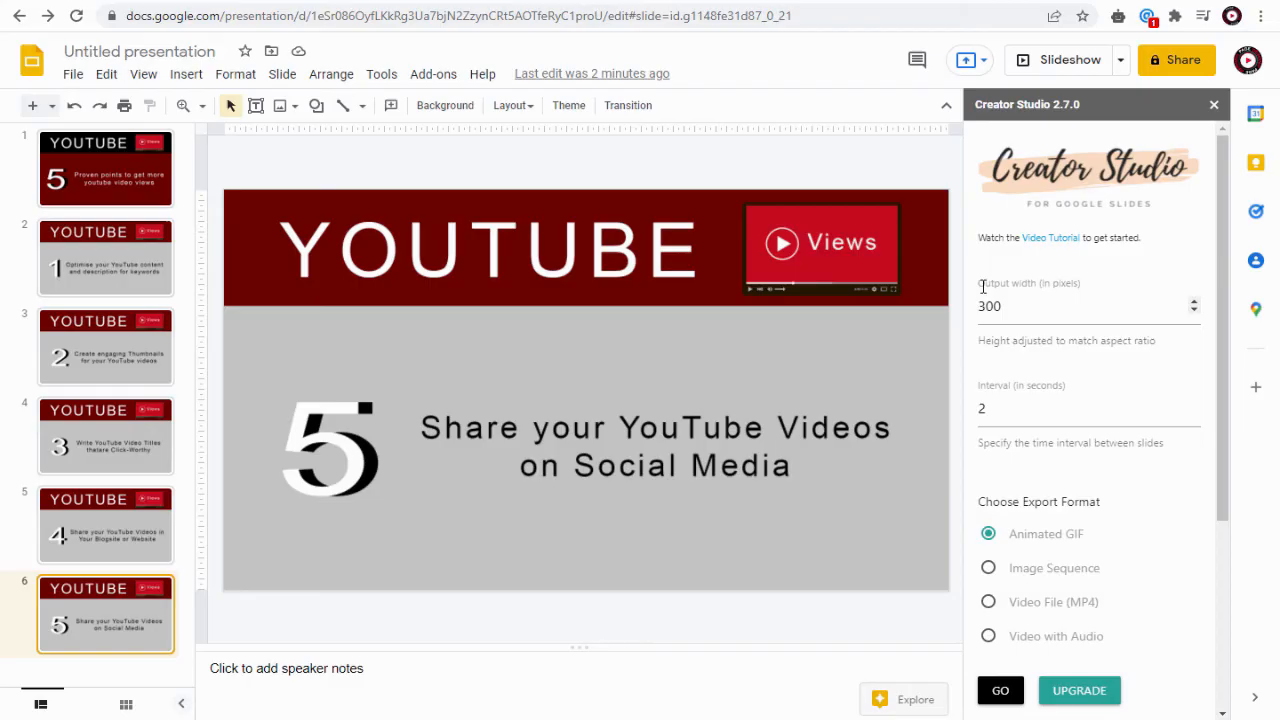
Set the video output width to 1280 pixels and the slide interval to 3 seconds
{"action": "double_click", "coordinate": [1012, 284]}
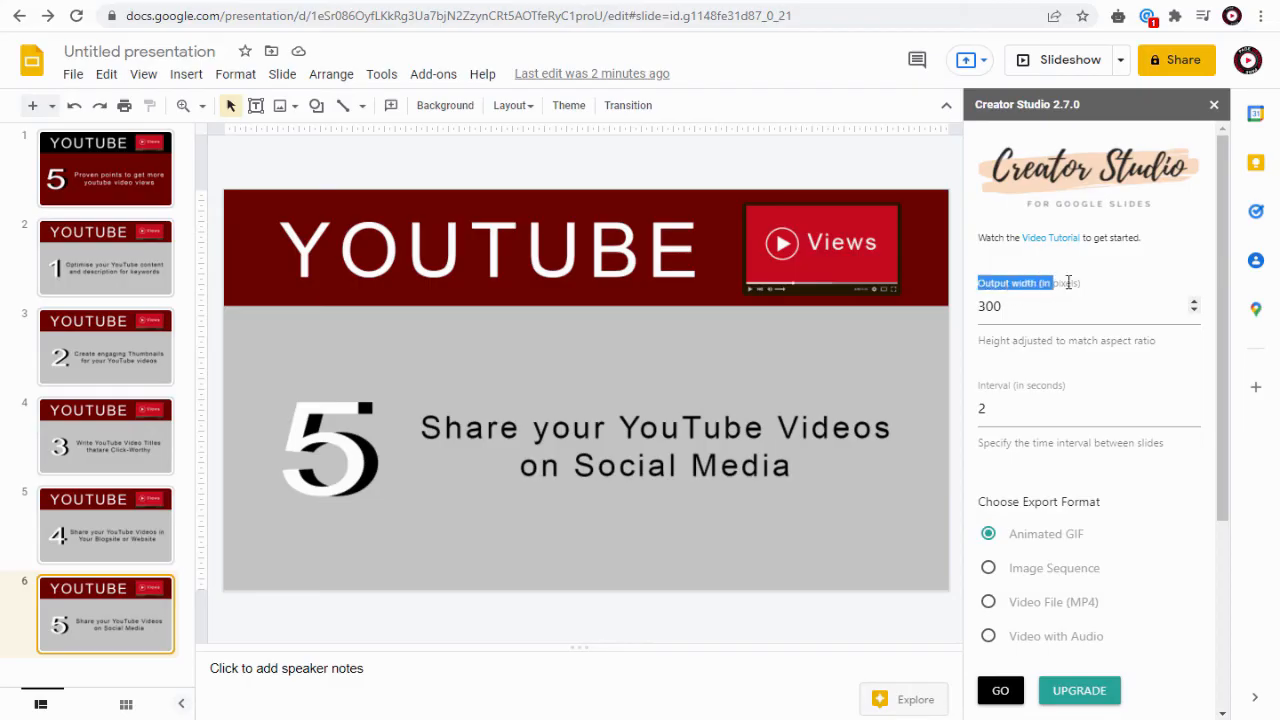
{"action": "type", "text": "1280"}
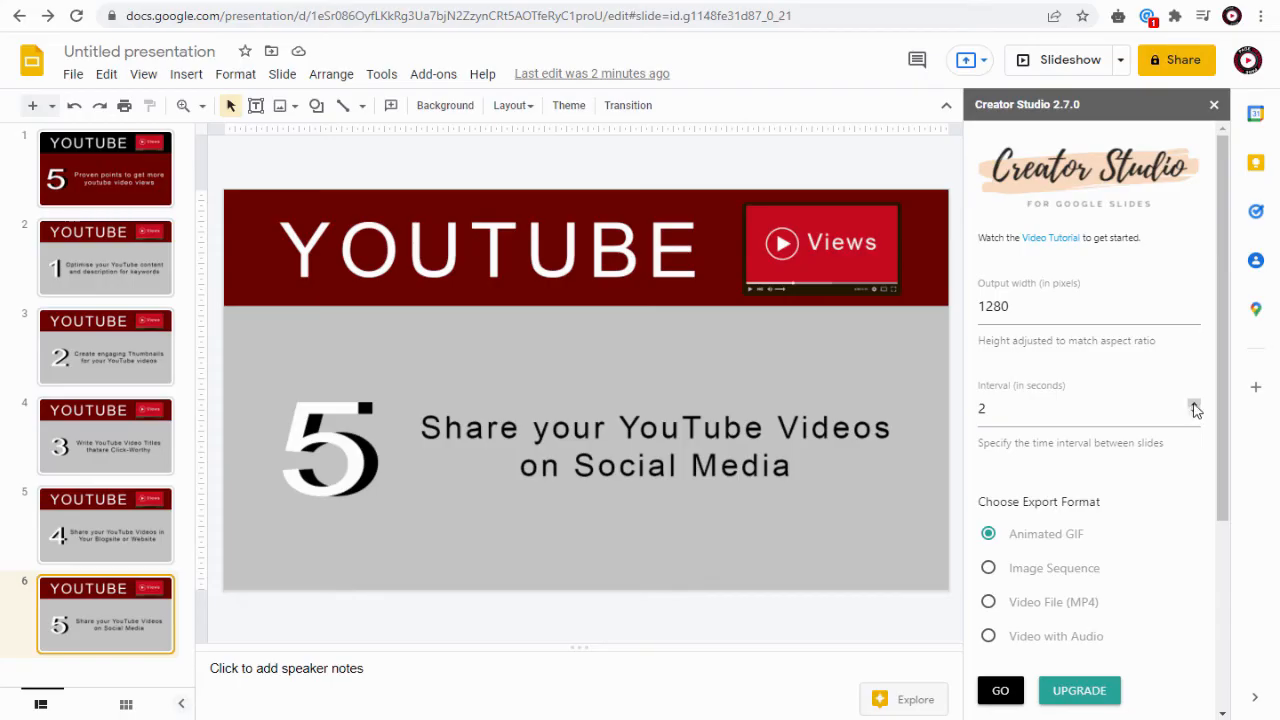
{"action": "left_click", "coordinate": [1192, 404]}
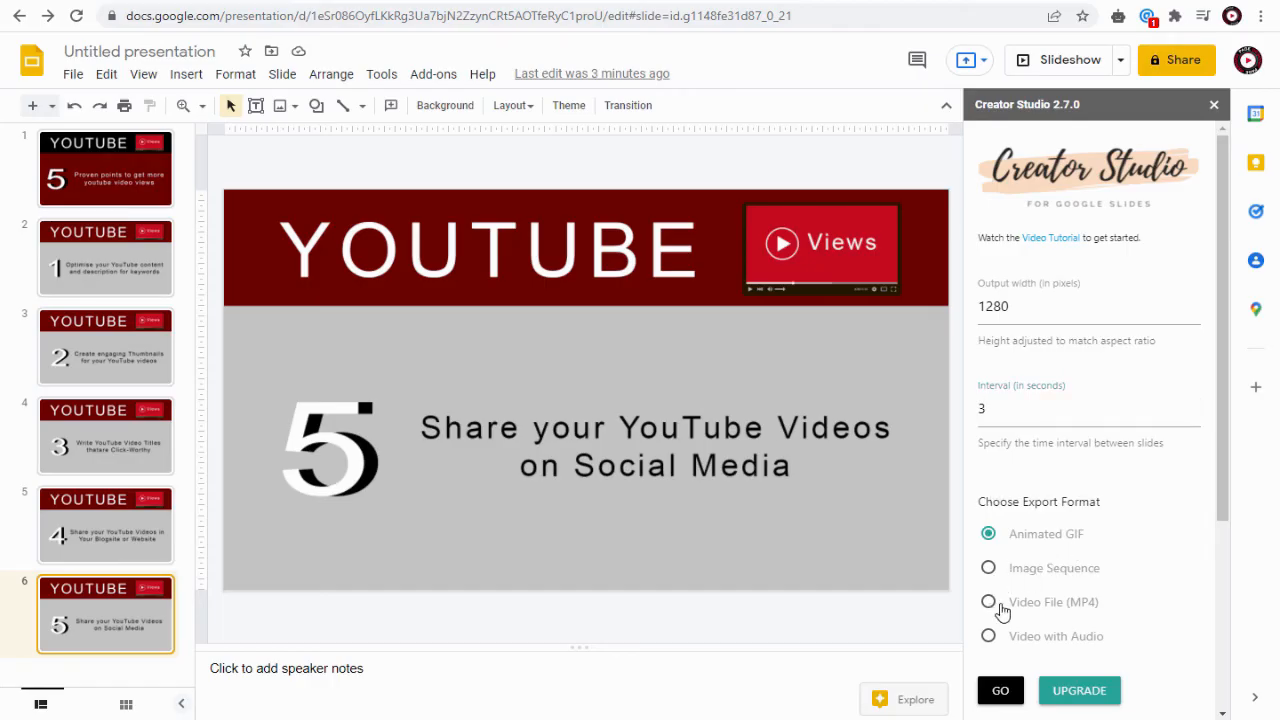
{"action": "mouse_move", "coordinate": [1064, 644]}
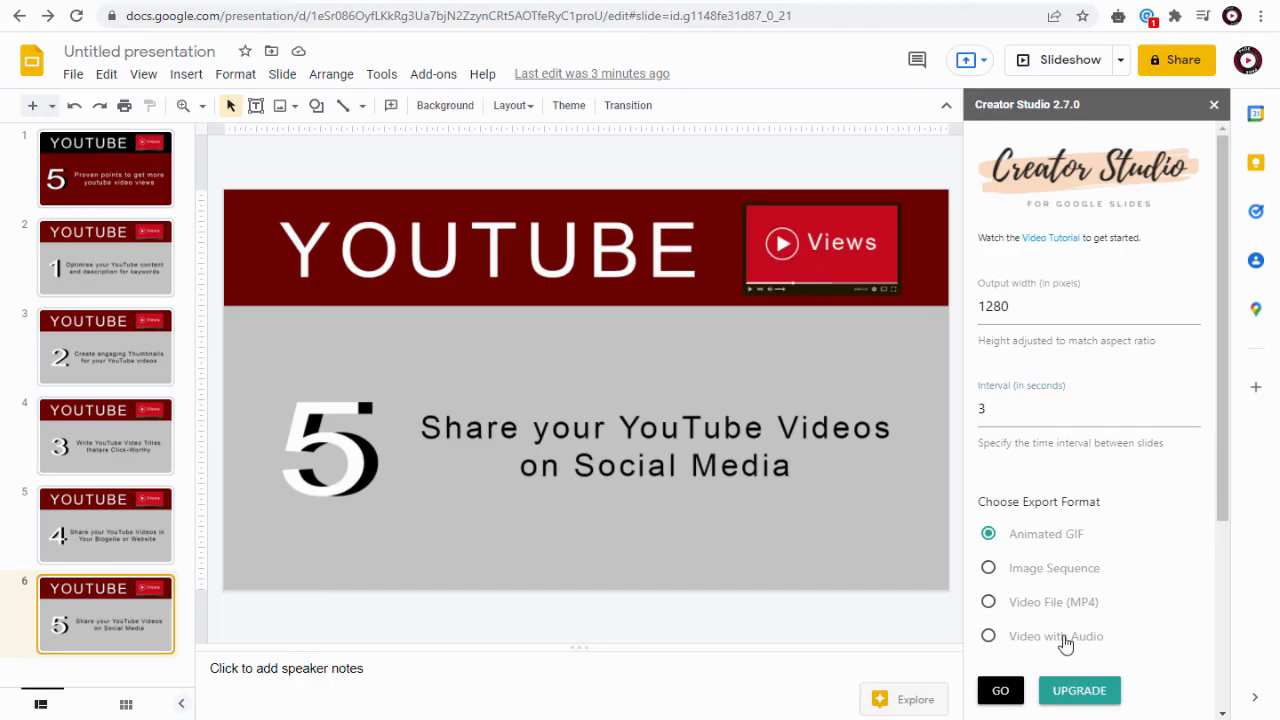
Try Video with Audio and its upload dialog, cancel it, and keep Video File (MP4) to generate
{"action": "left_click", "coordinate": [988, 600]}
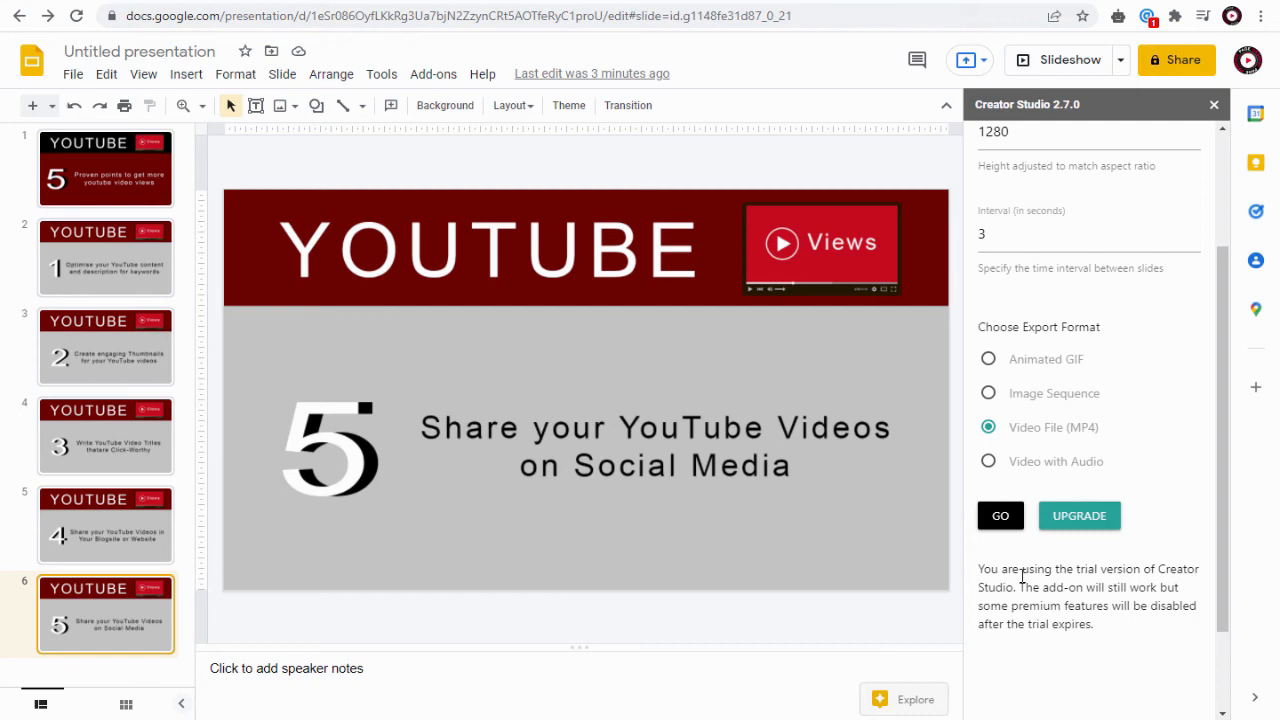
{"action": "left_click", "coordinate": [988, 460]}
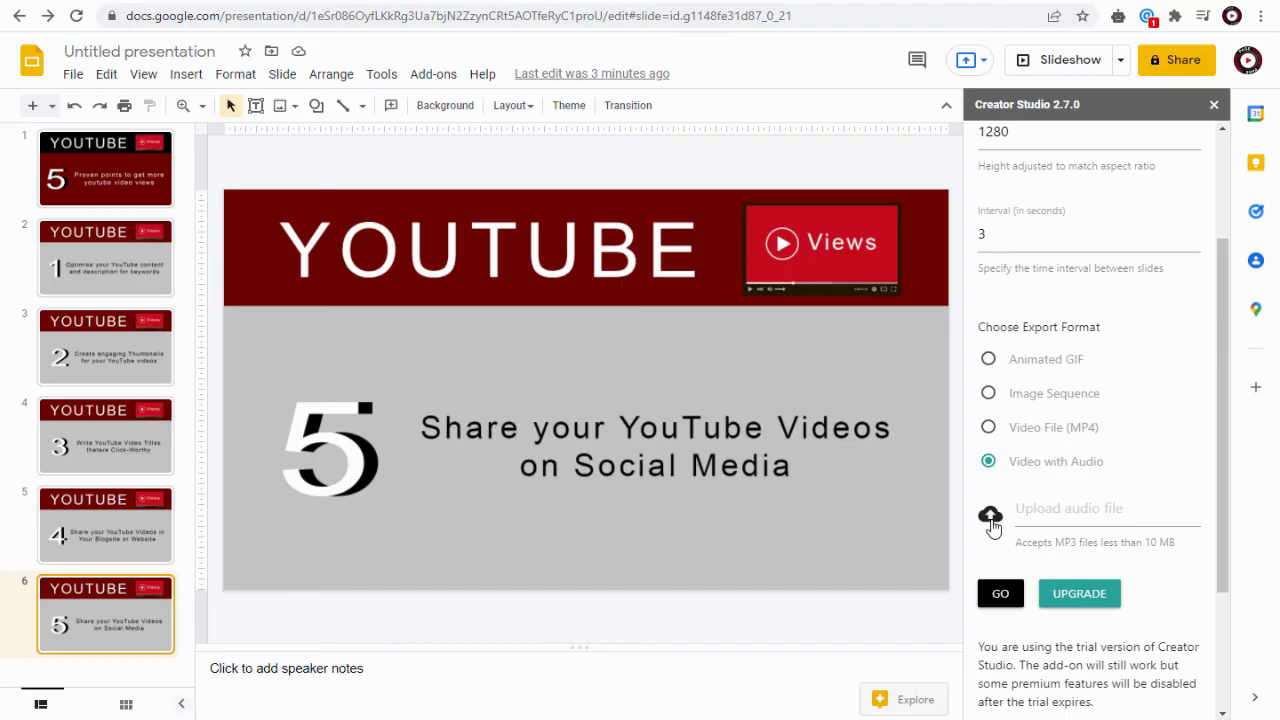
{"action": "left_click", "coordinate": [990, 516]}
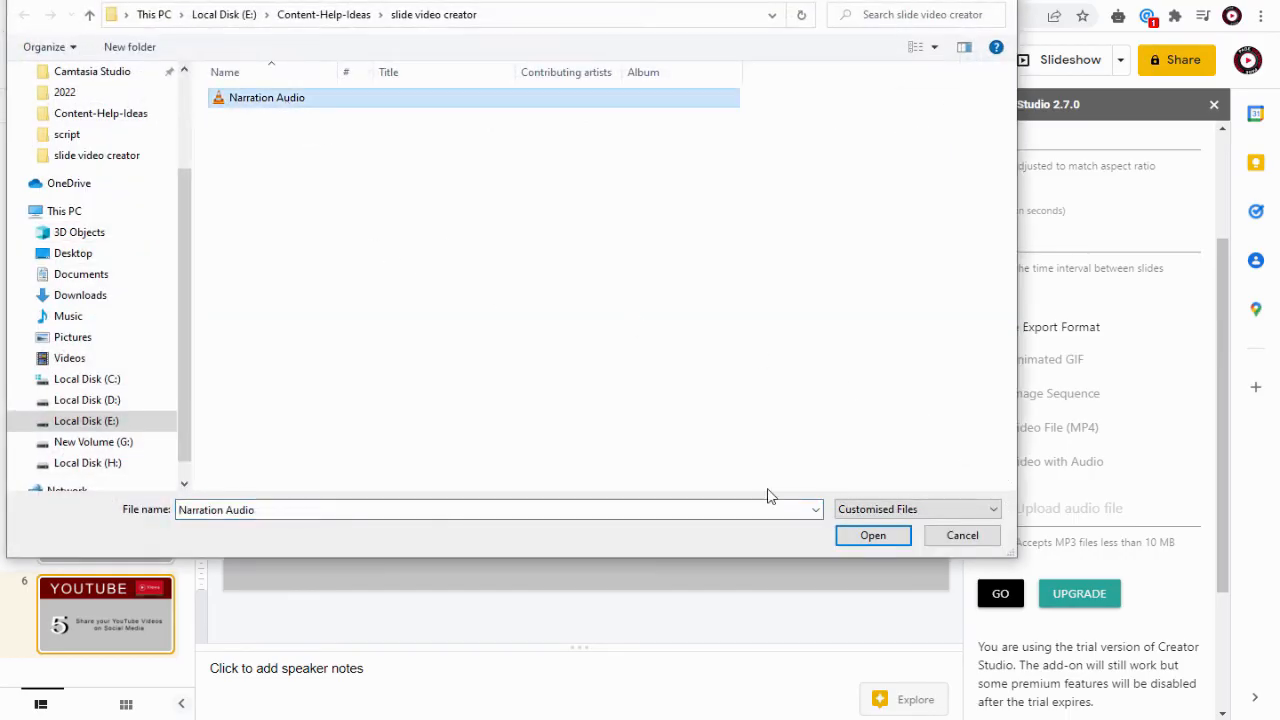
{"action": "left_click", "coordinate": [872, 536]}
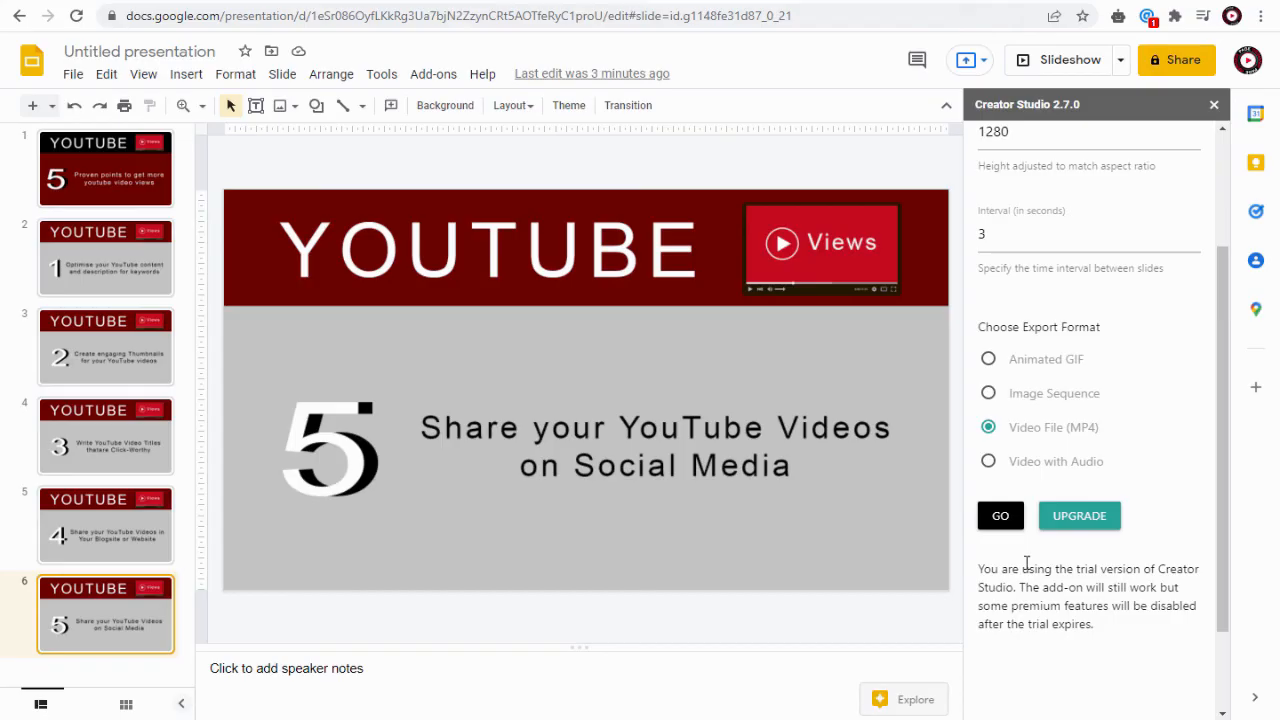
{"action": "left_click", "coordinate": [1000, 516]}
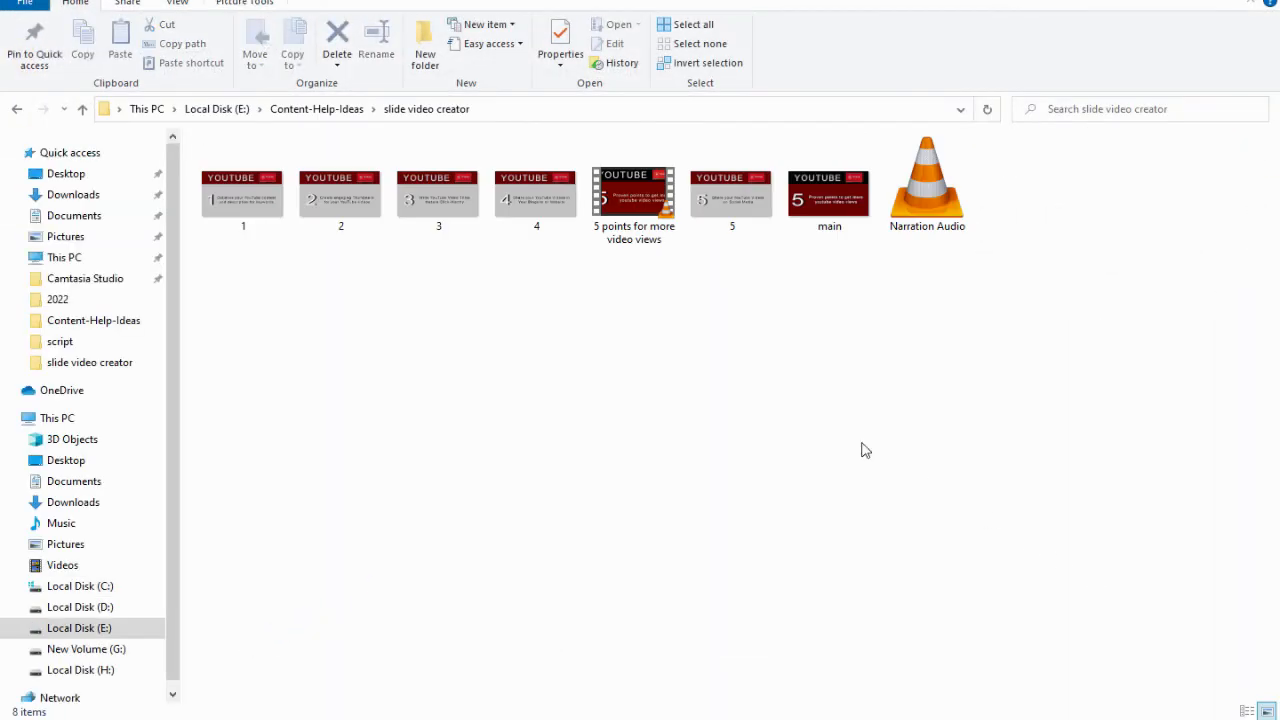
Play the exported '5 points for more video views' MP4 in VLC
{"action": "double_click", "coordinate": [632, 196]}
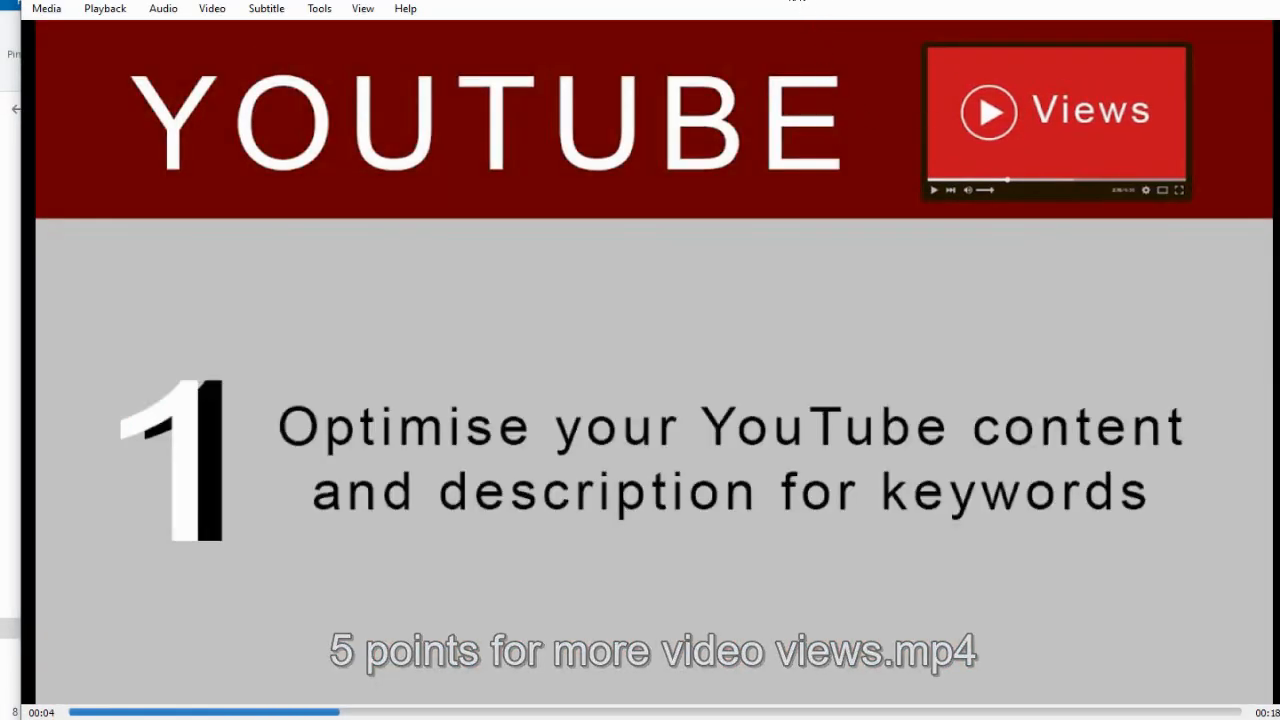